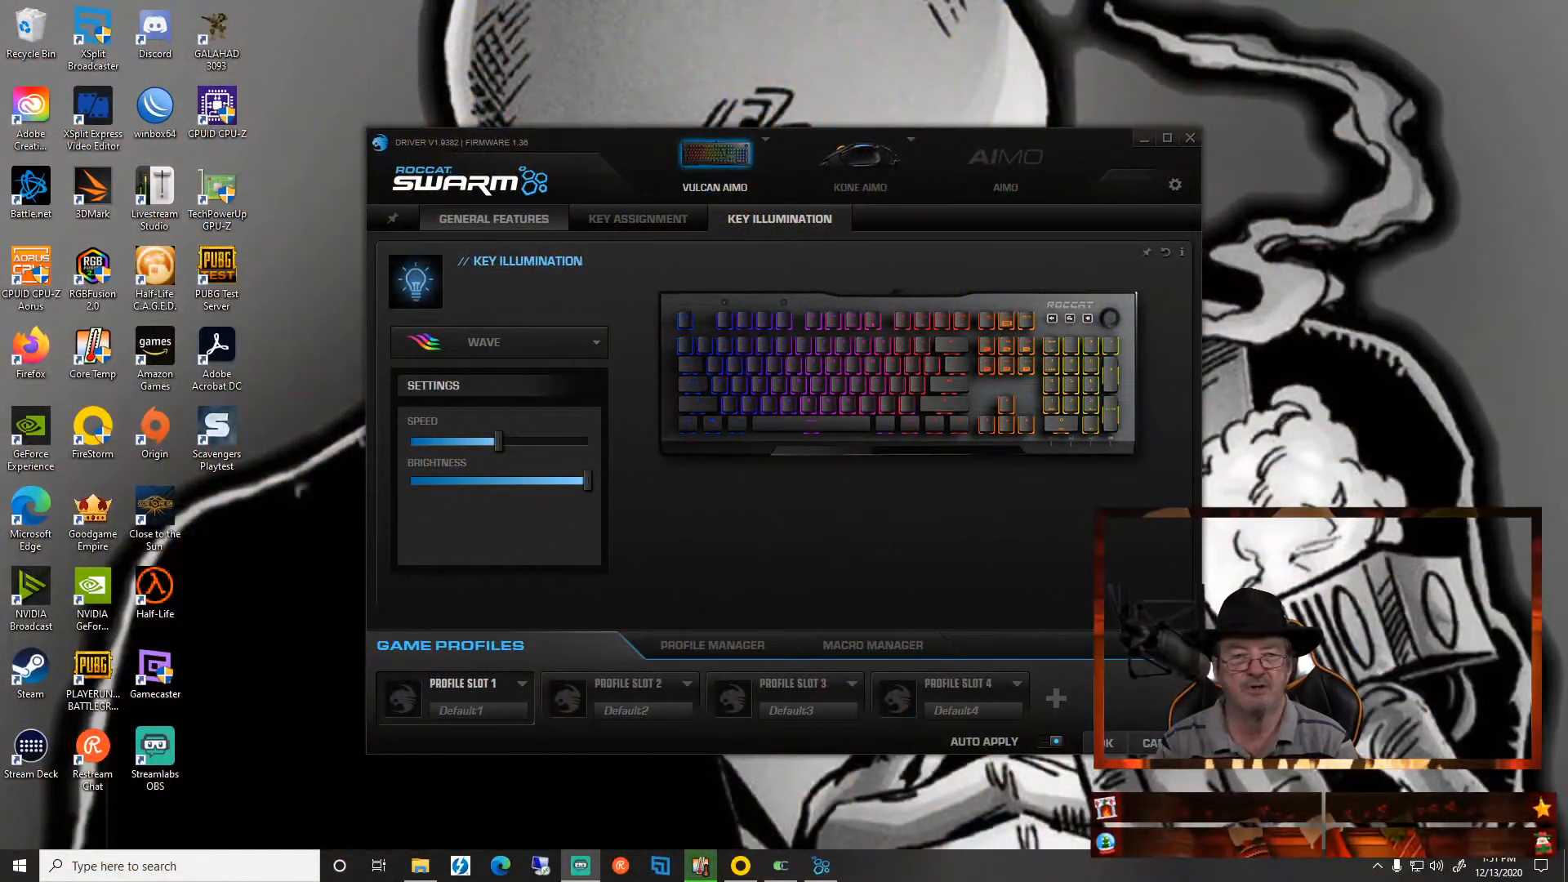
Browse General Features and Key Assignment, then return to Key Illumination for the Vulcan AIMO.
left_click(493, 219)
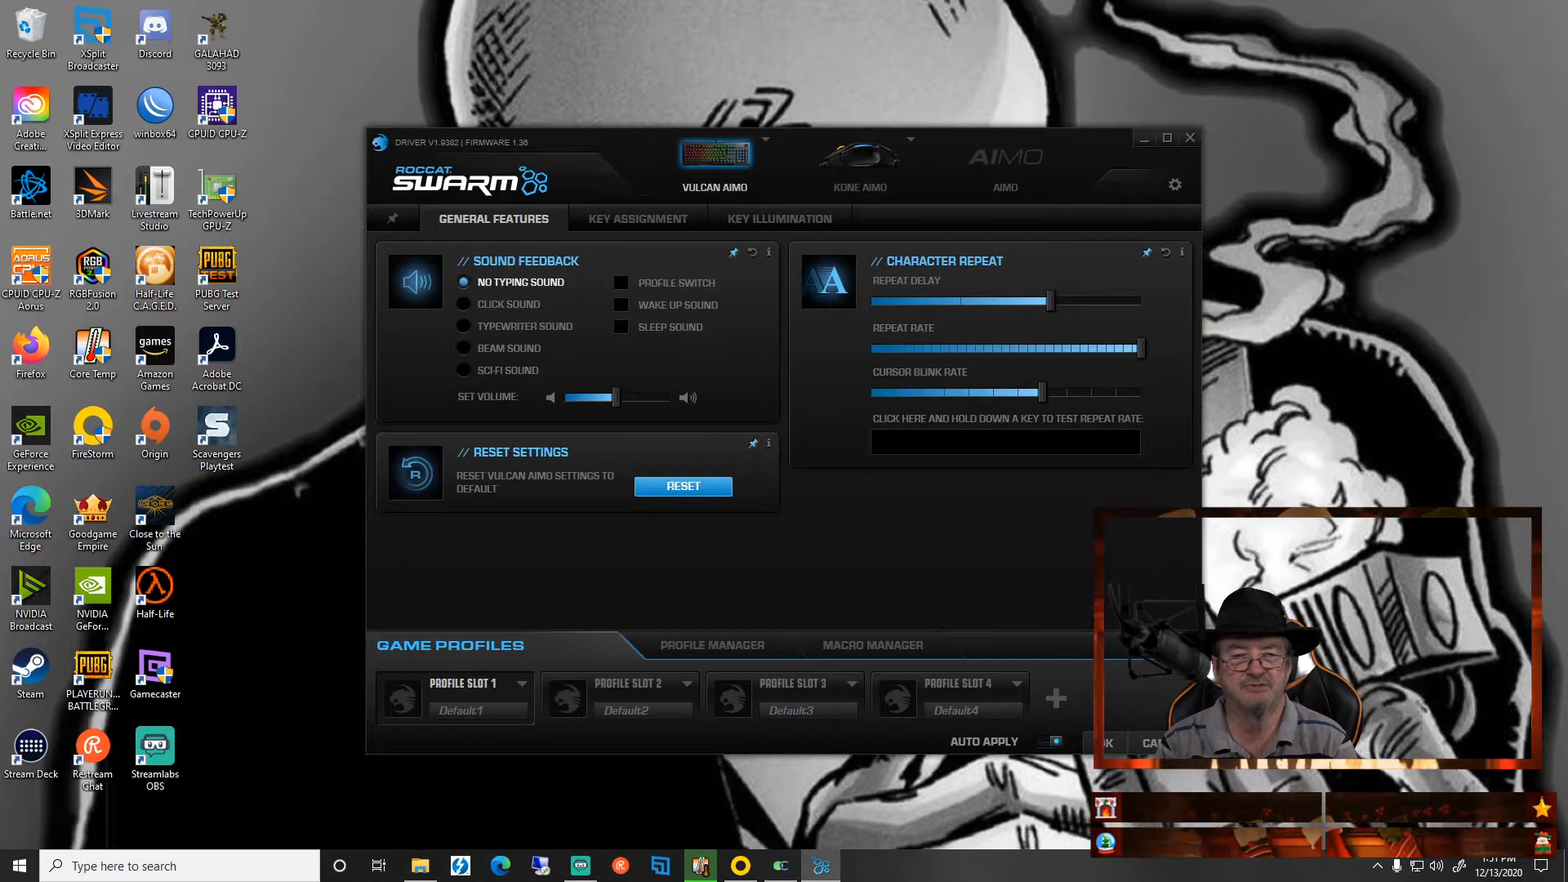
left_click(637, 219)
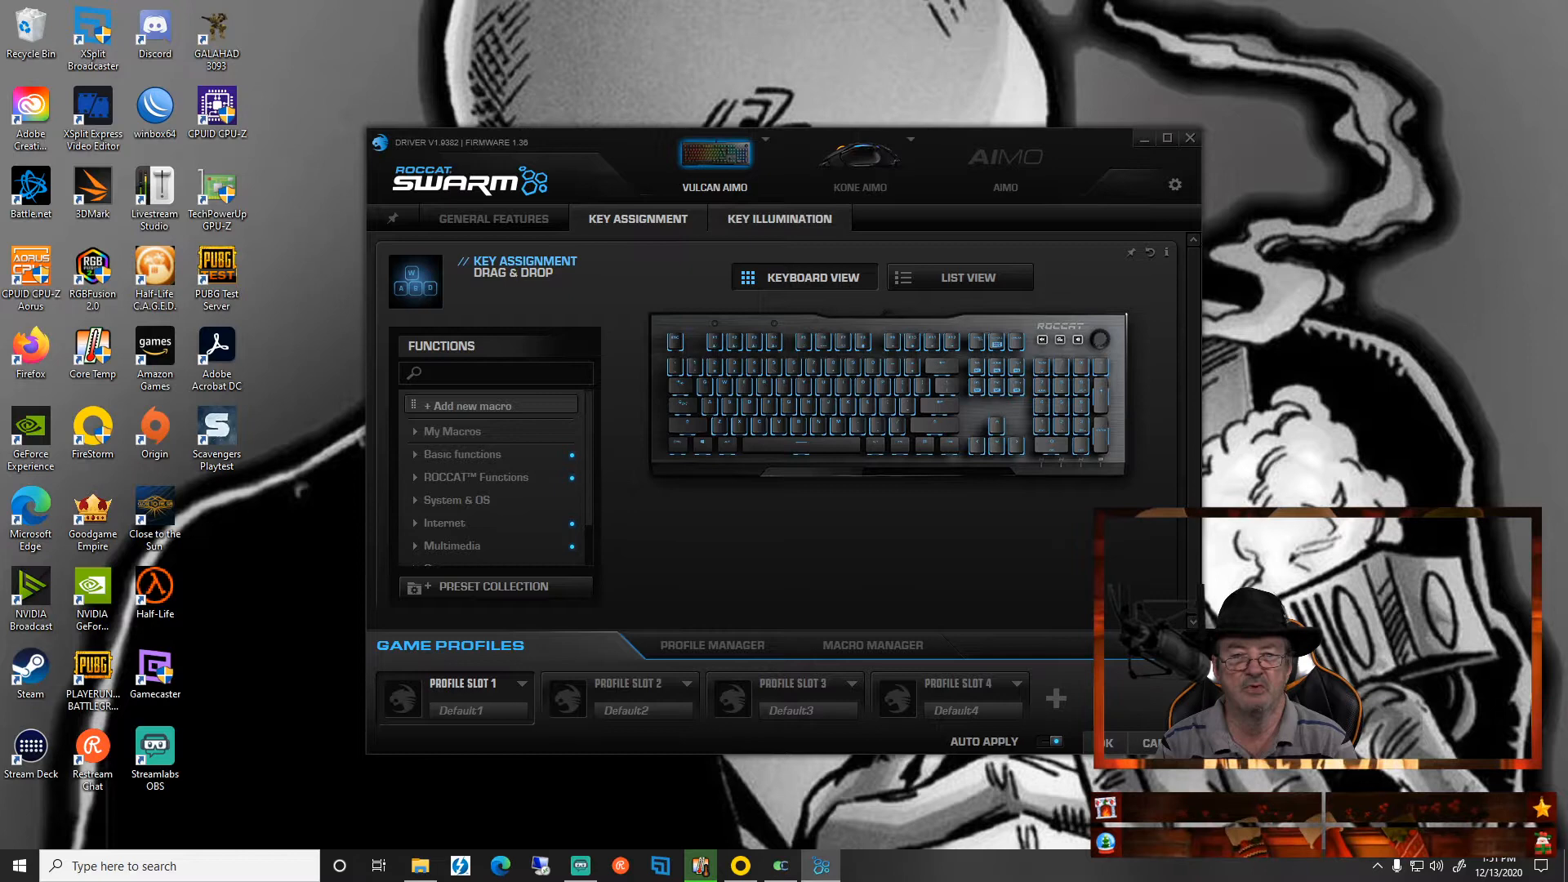
left_click(779, 218)
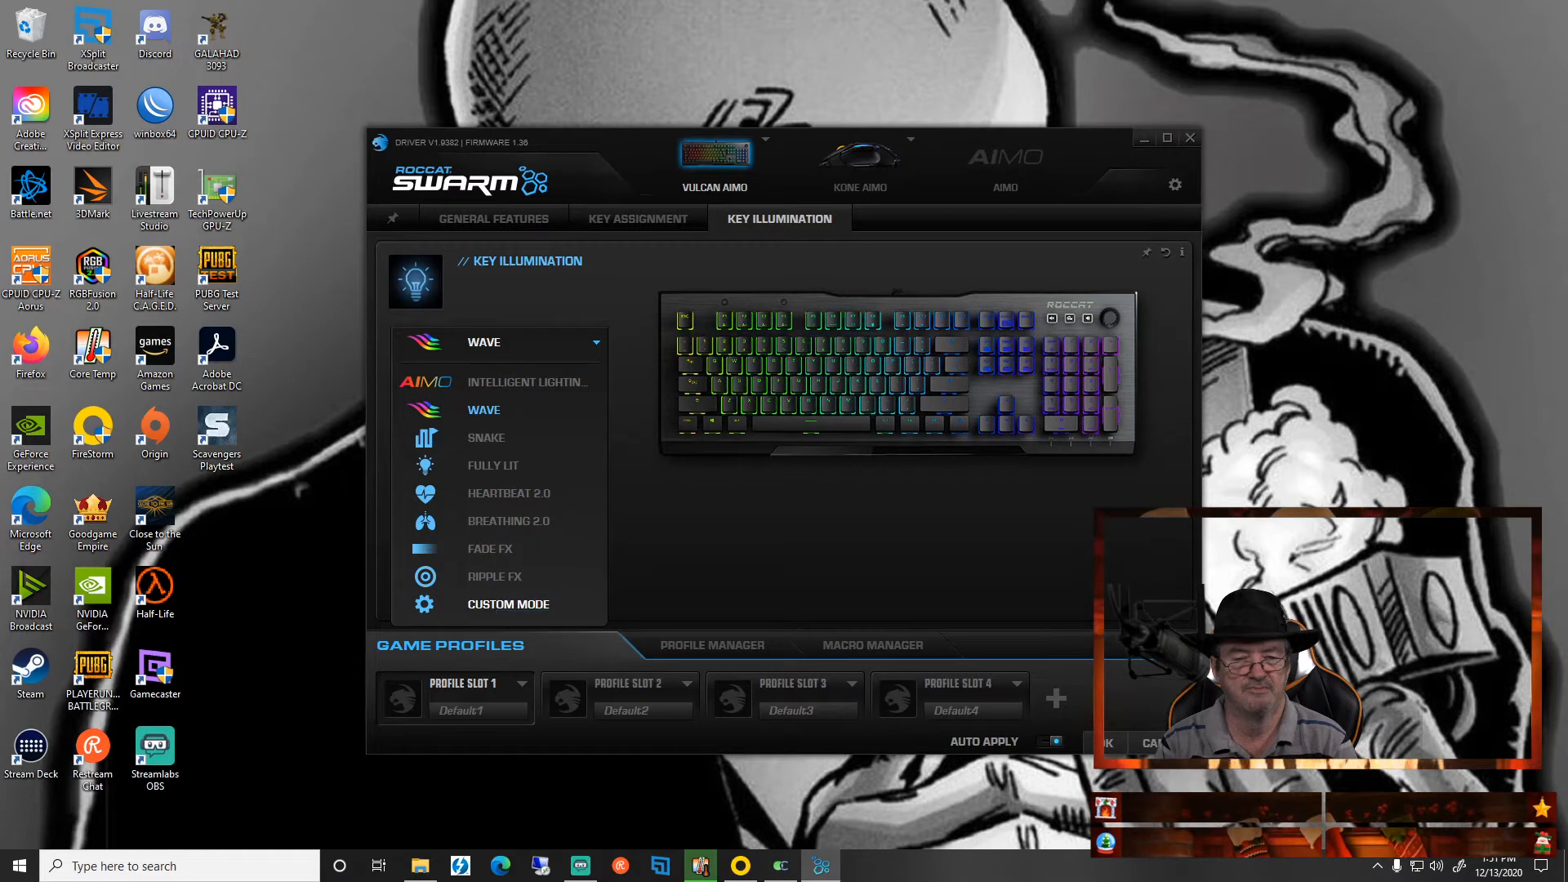
Switch lighting to Custom Mode and give the All zone a purple Color Theme.
left_click(508, 605)
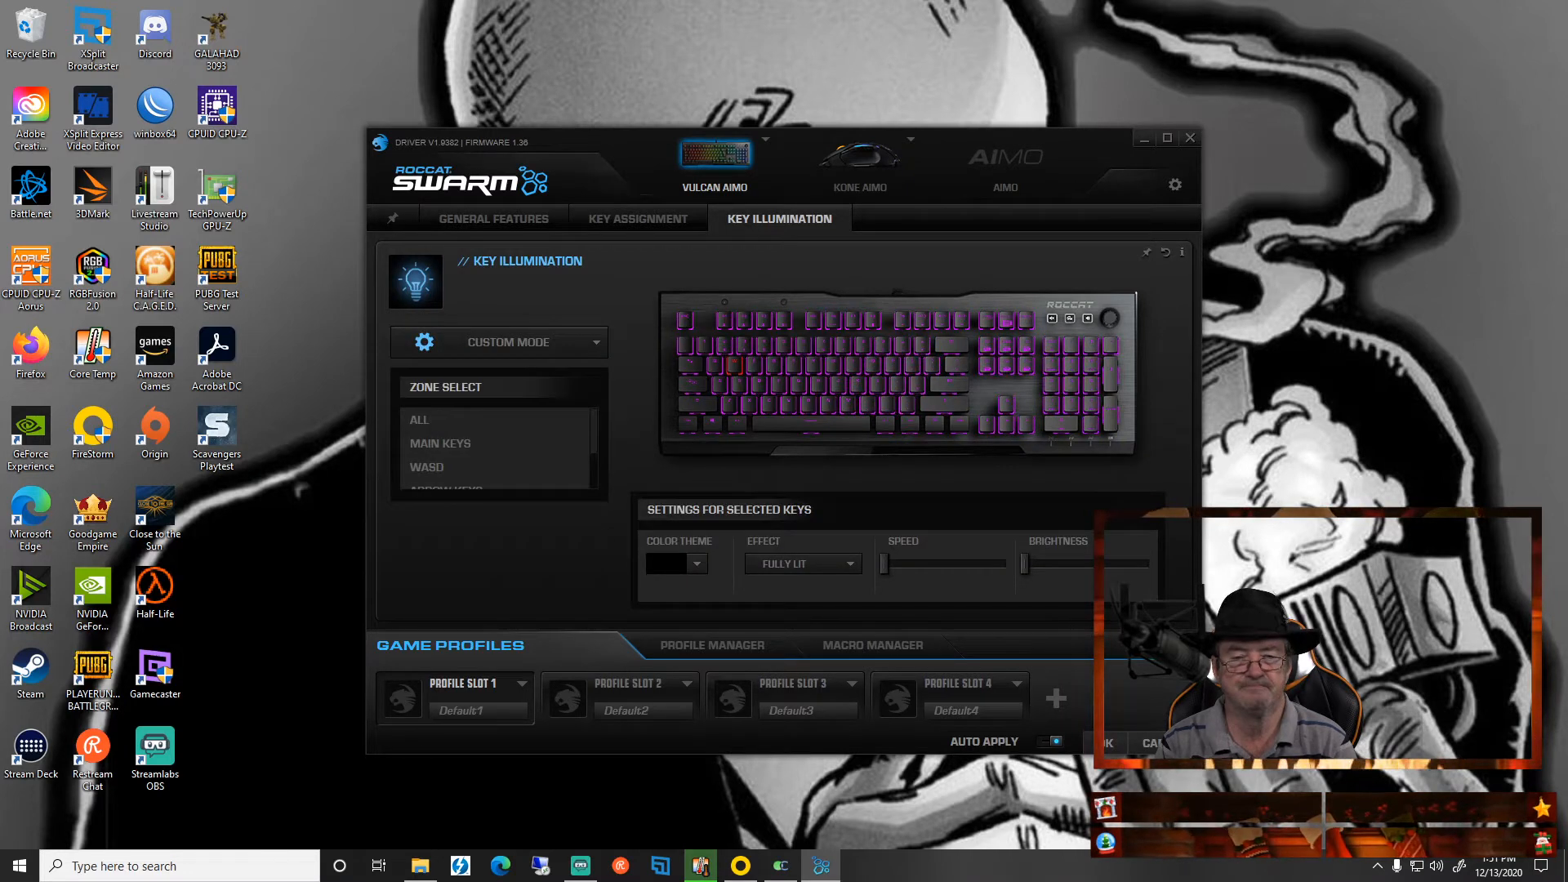
left_click(441, 444)
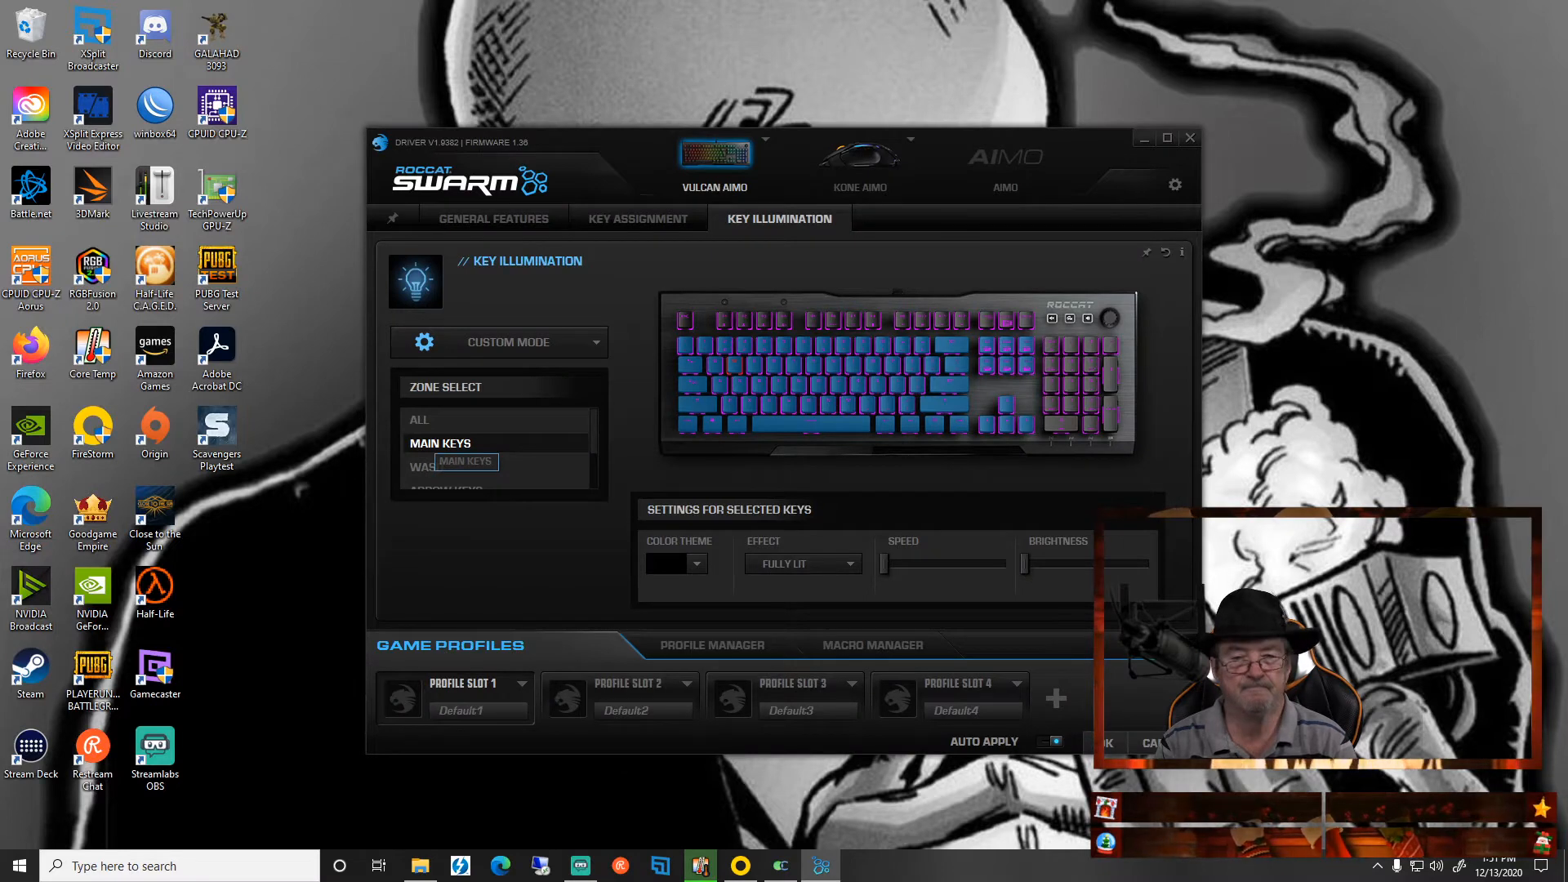
left_click(418, 420)
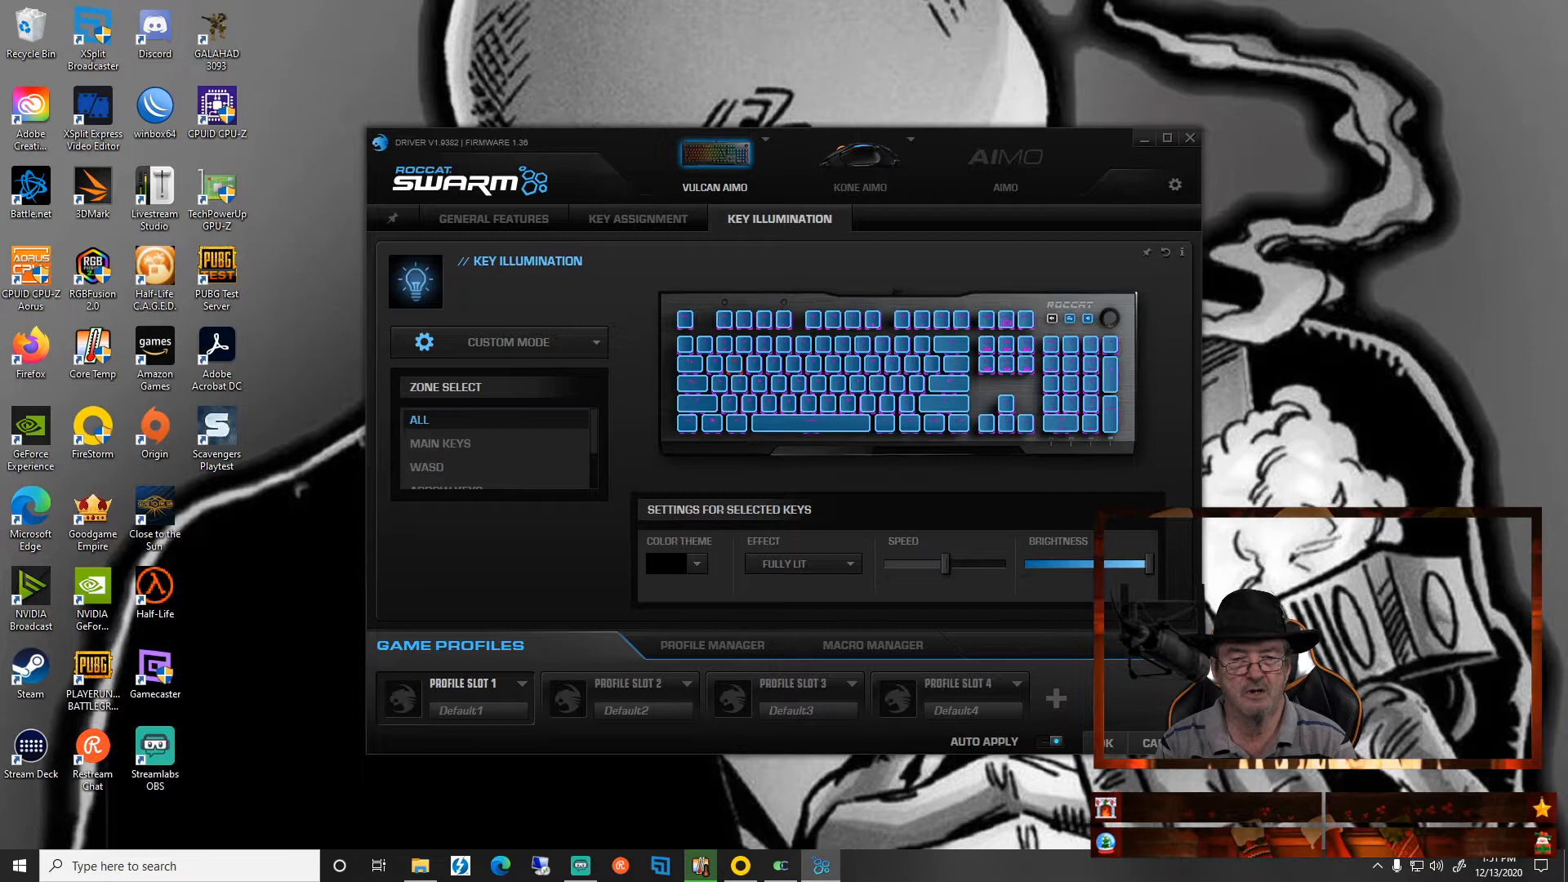
left_click(696, 564)
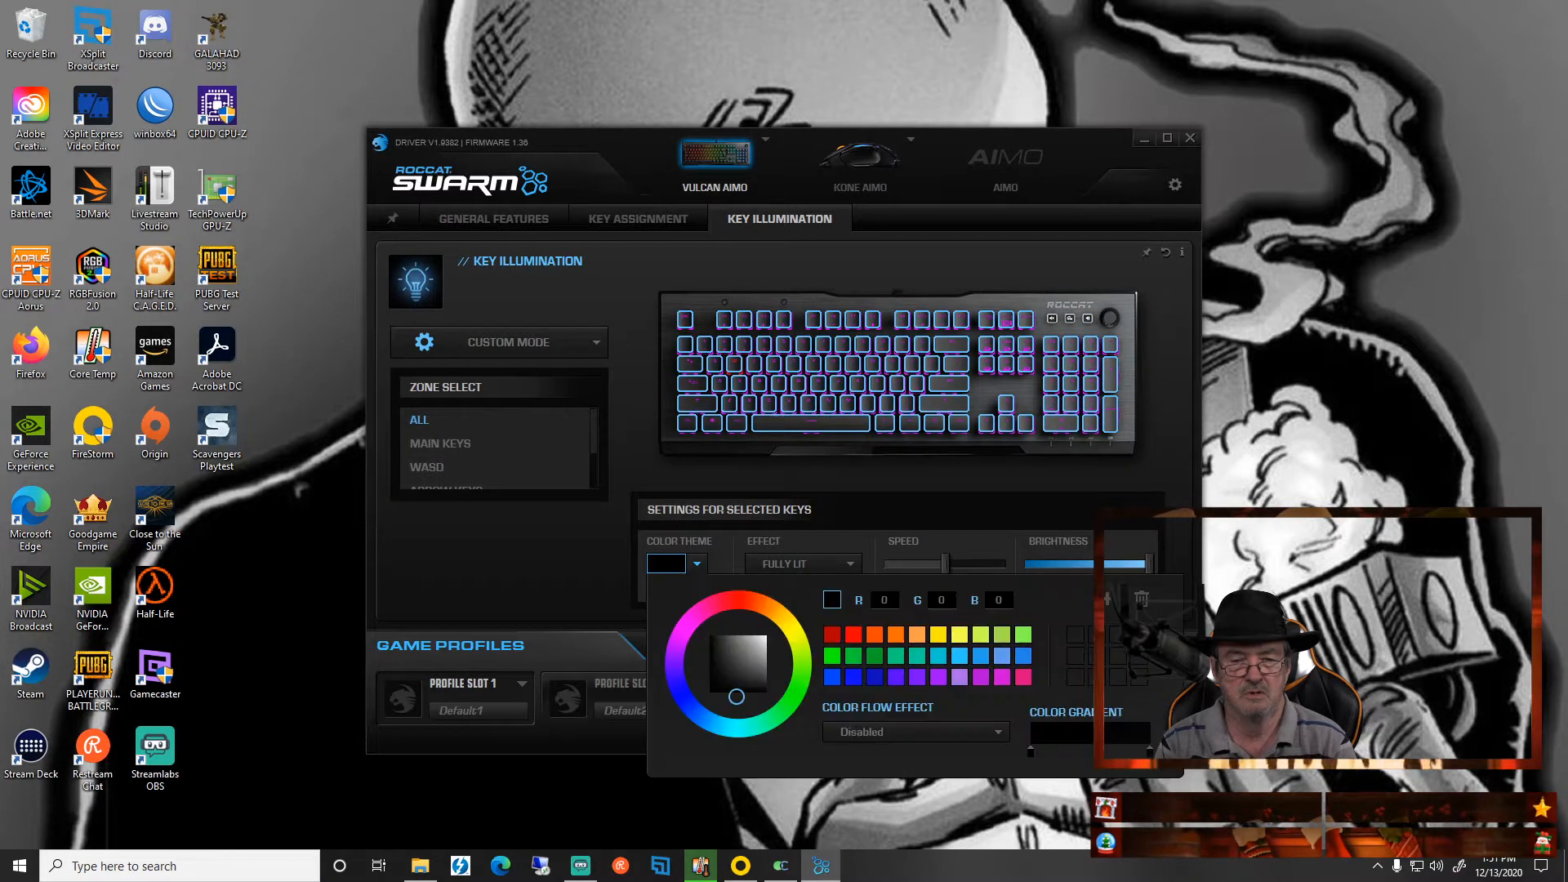
left_click(673, 650)
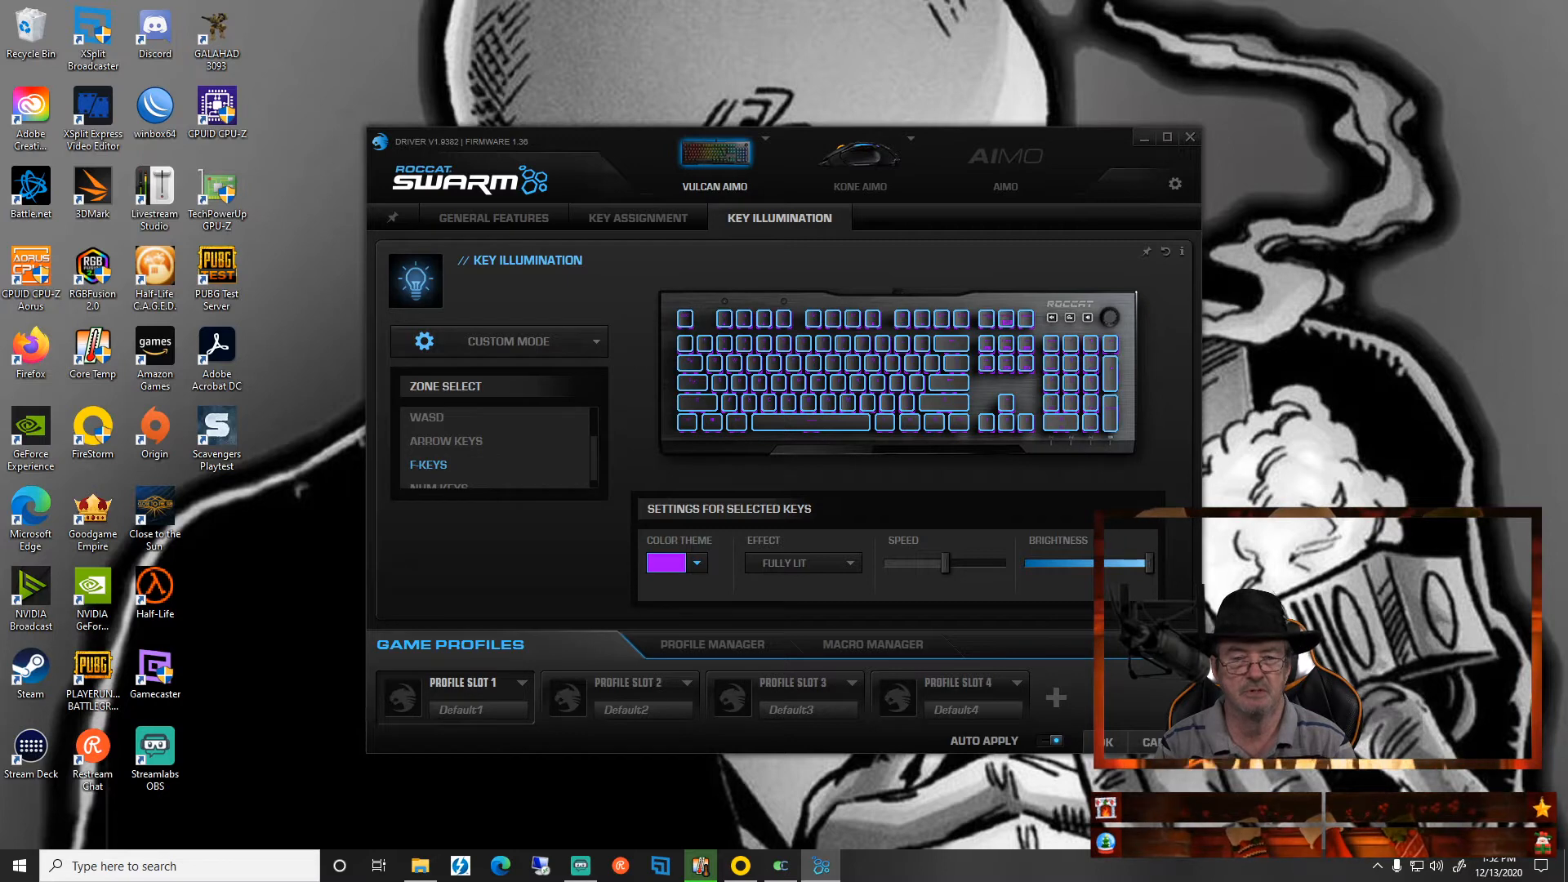
Try red in the Color Theme, then settle on purple for the Main Keys zone.
left_click(667, 562)
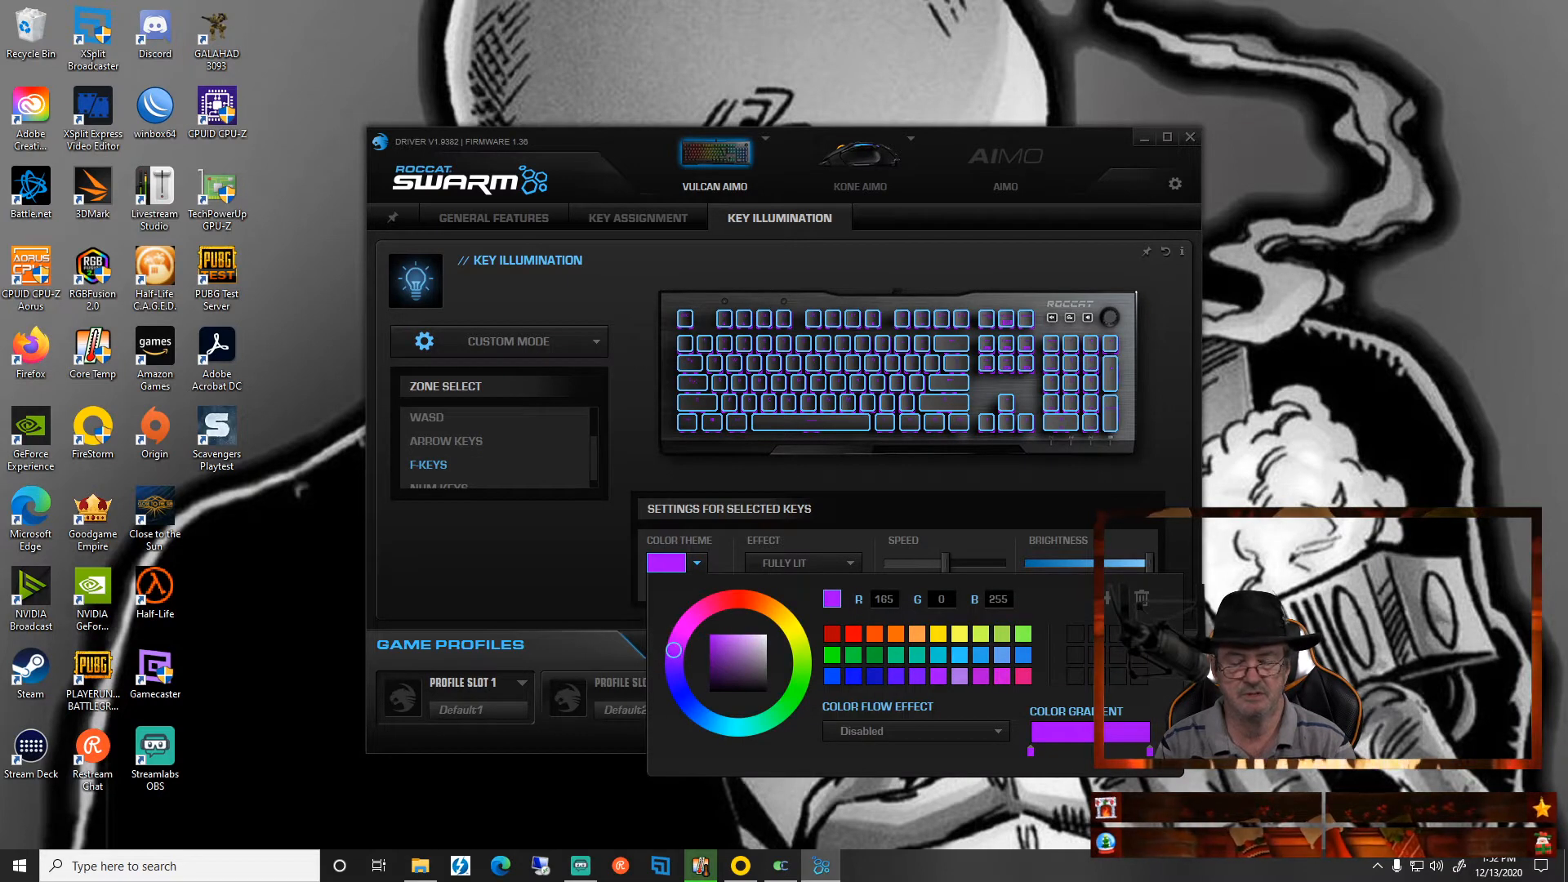
left_click(756, 699)
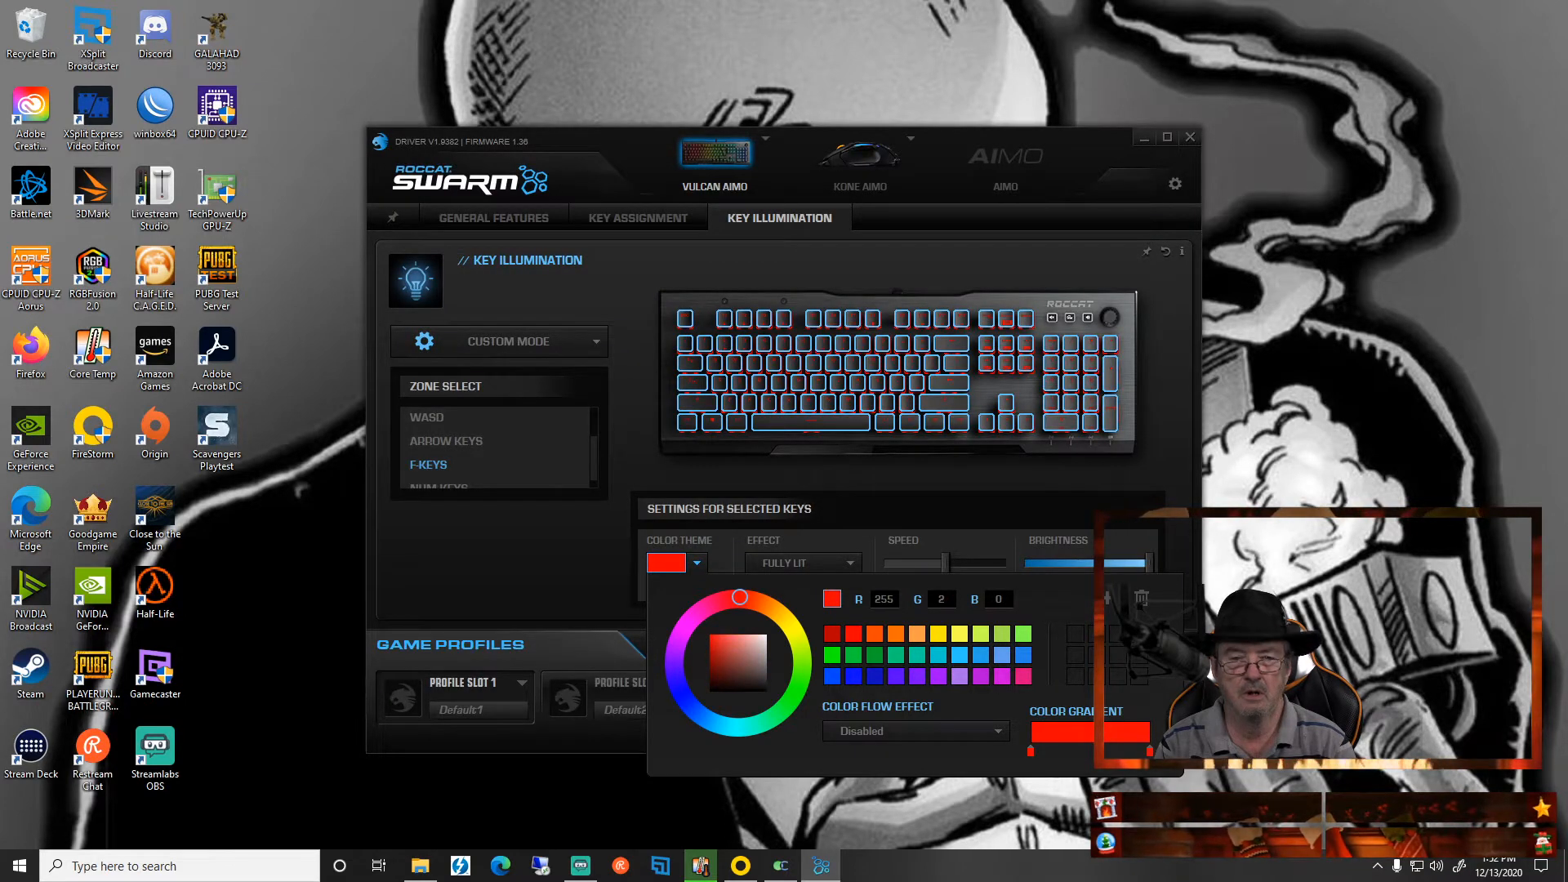
left_click(726, 637)
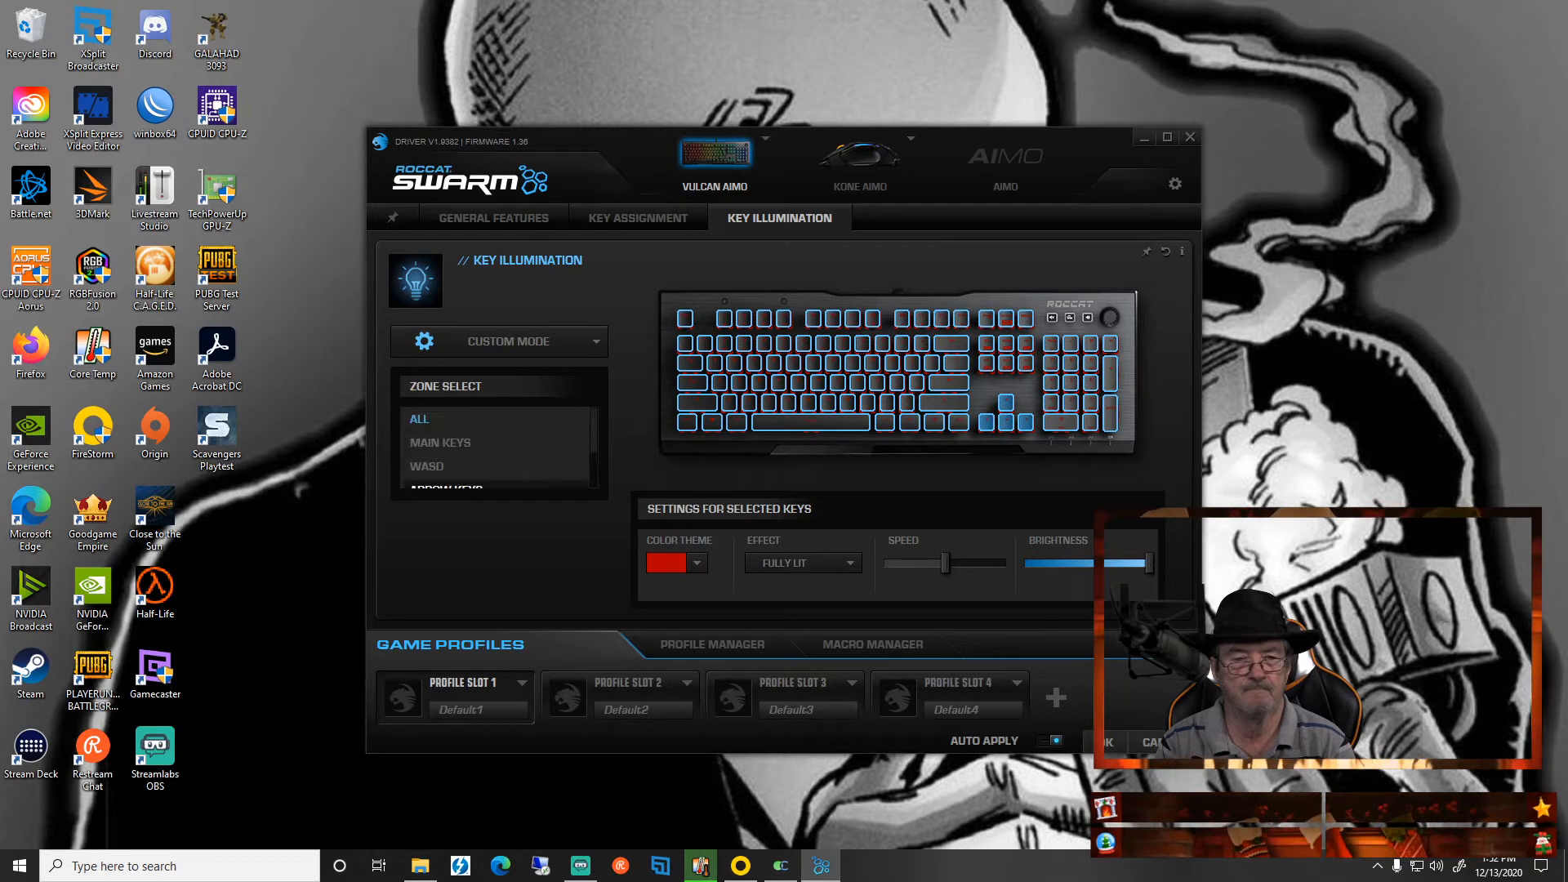
left_click(439, 442)
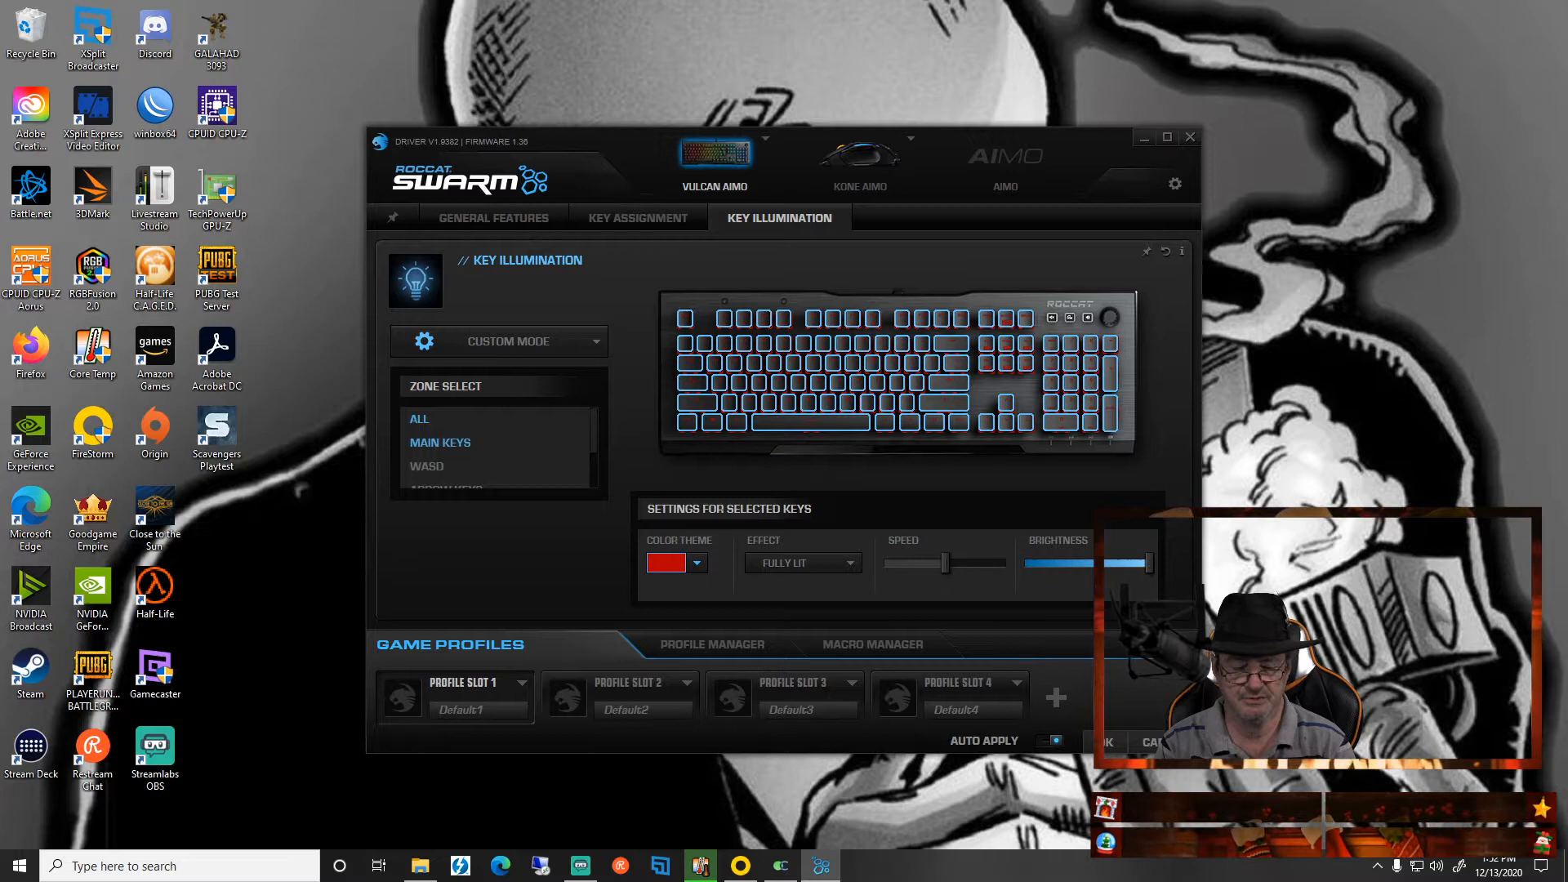
left_click(699, 562)
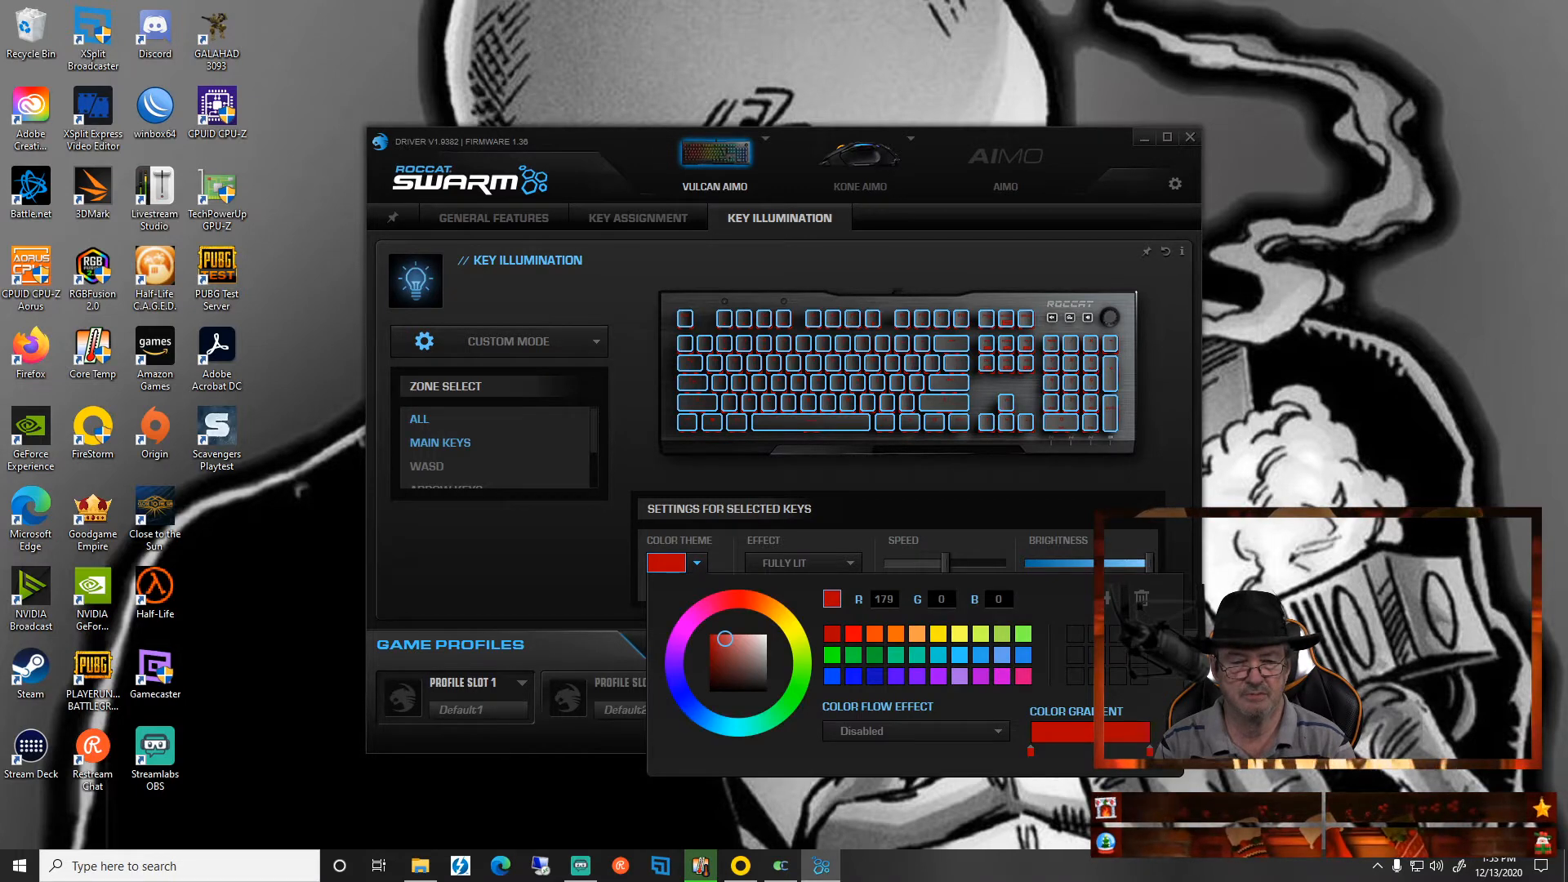
left_click(680, 640)
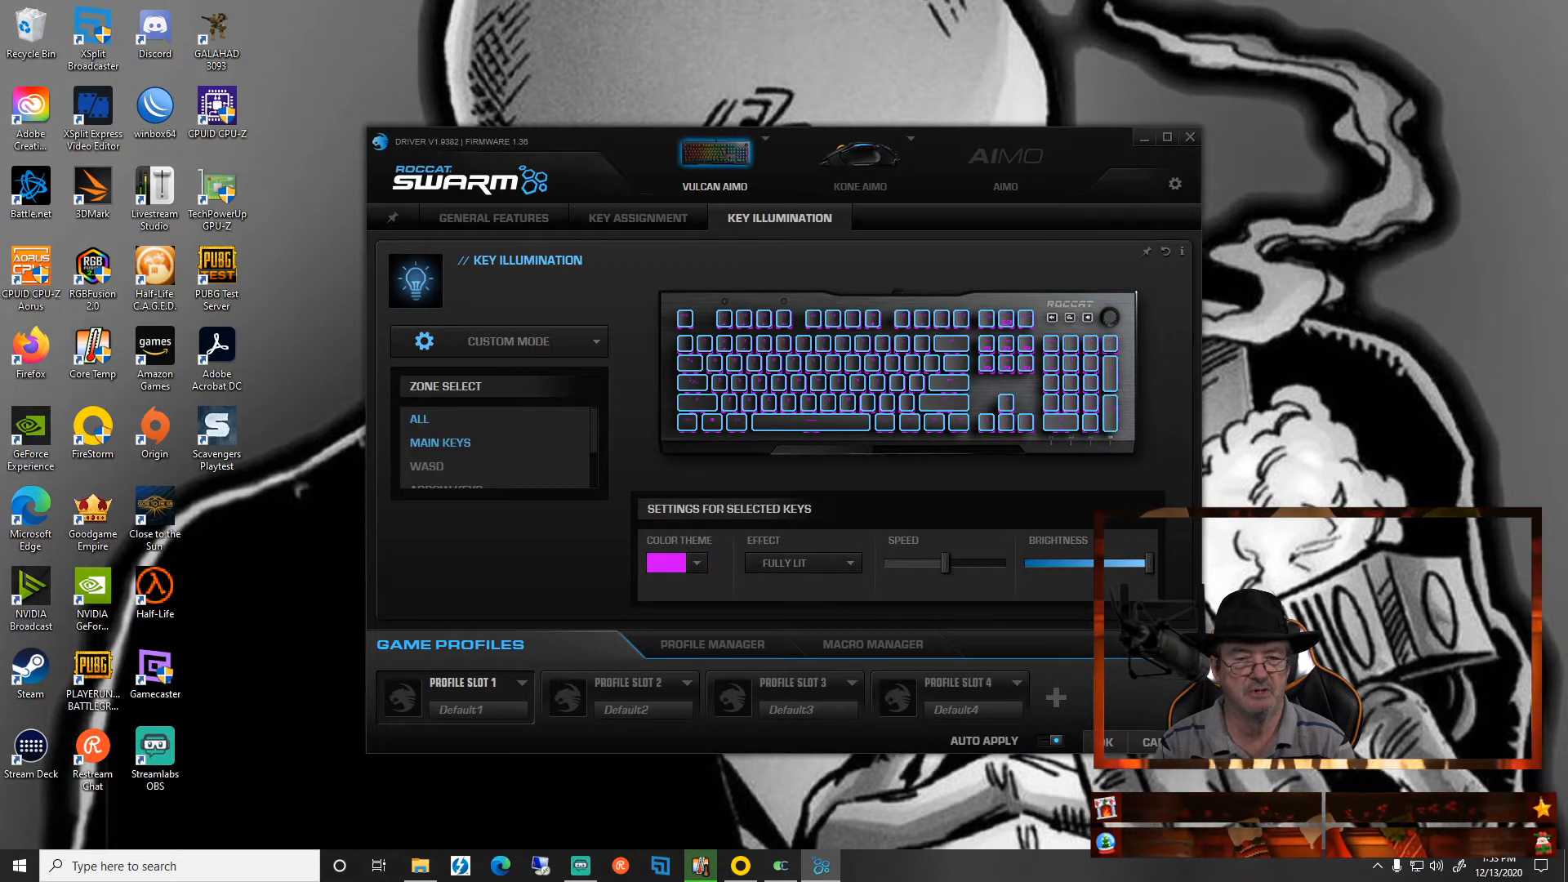
Apply purple to the Main Keys, All and Num Keys zones, leaving the F-Keys zone selected.
left_click(441, 442)
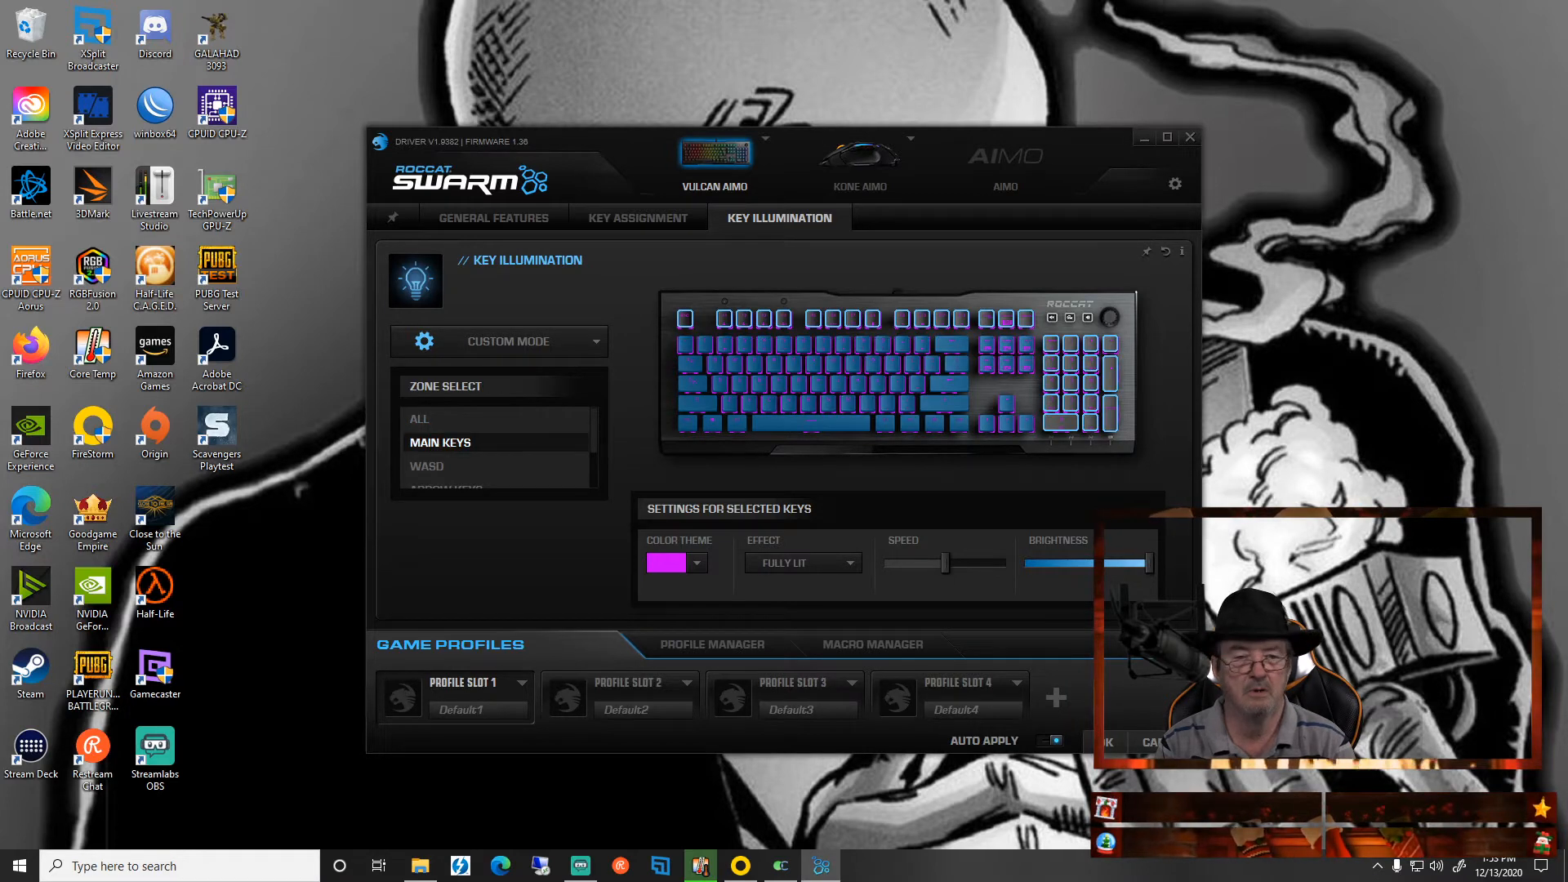
left_click(418, 418)
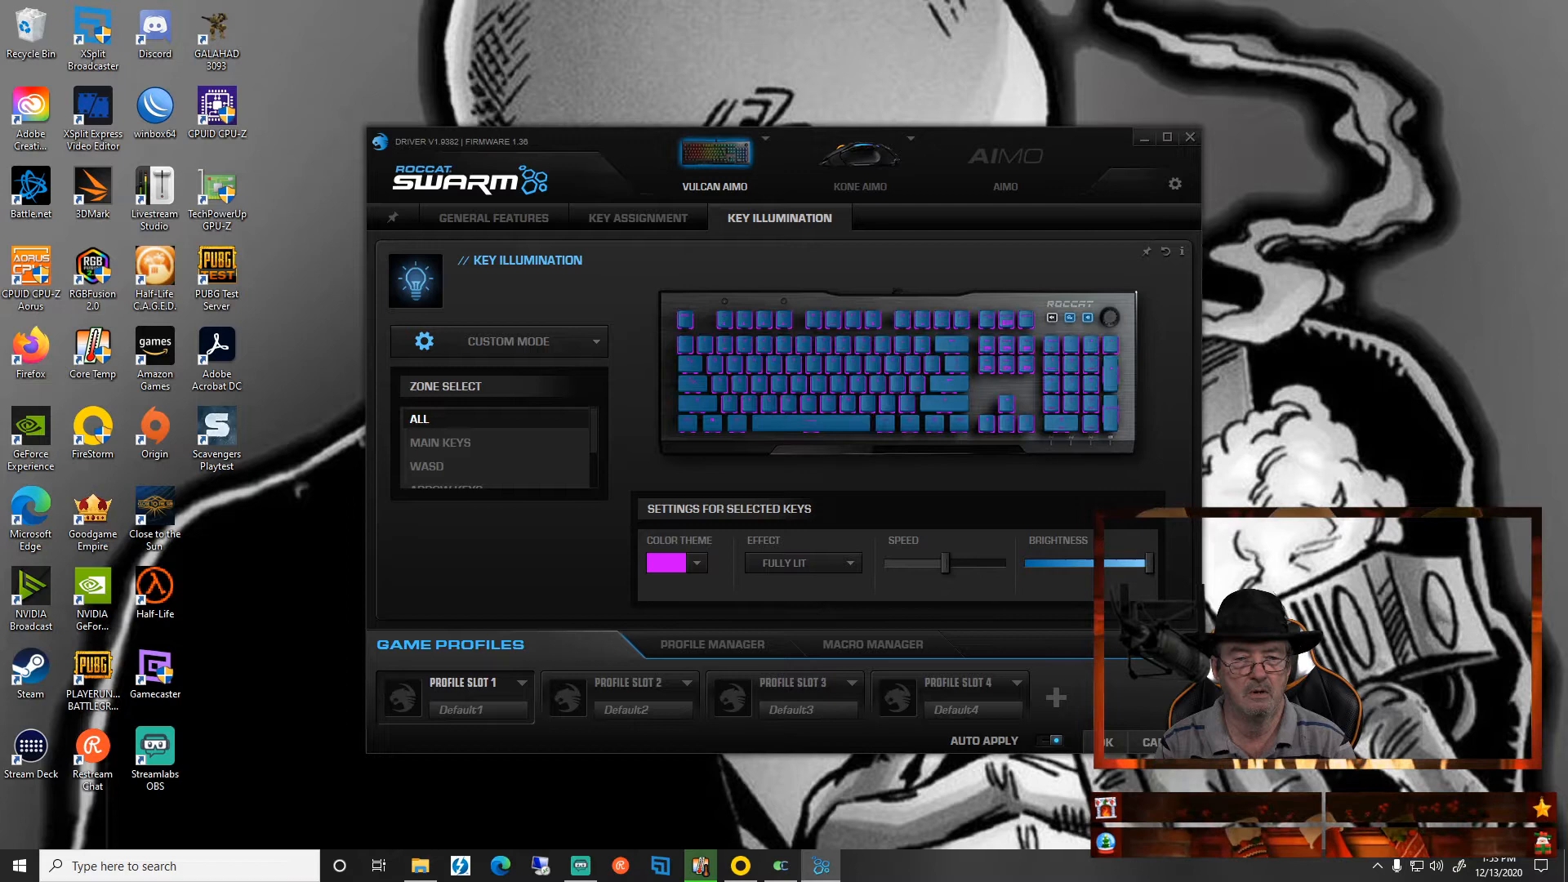
left_click(439, 477)
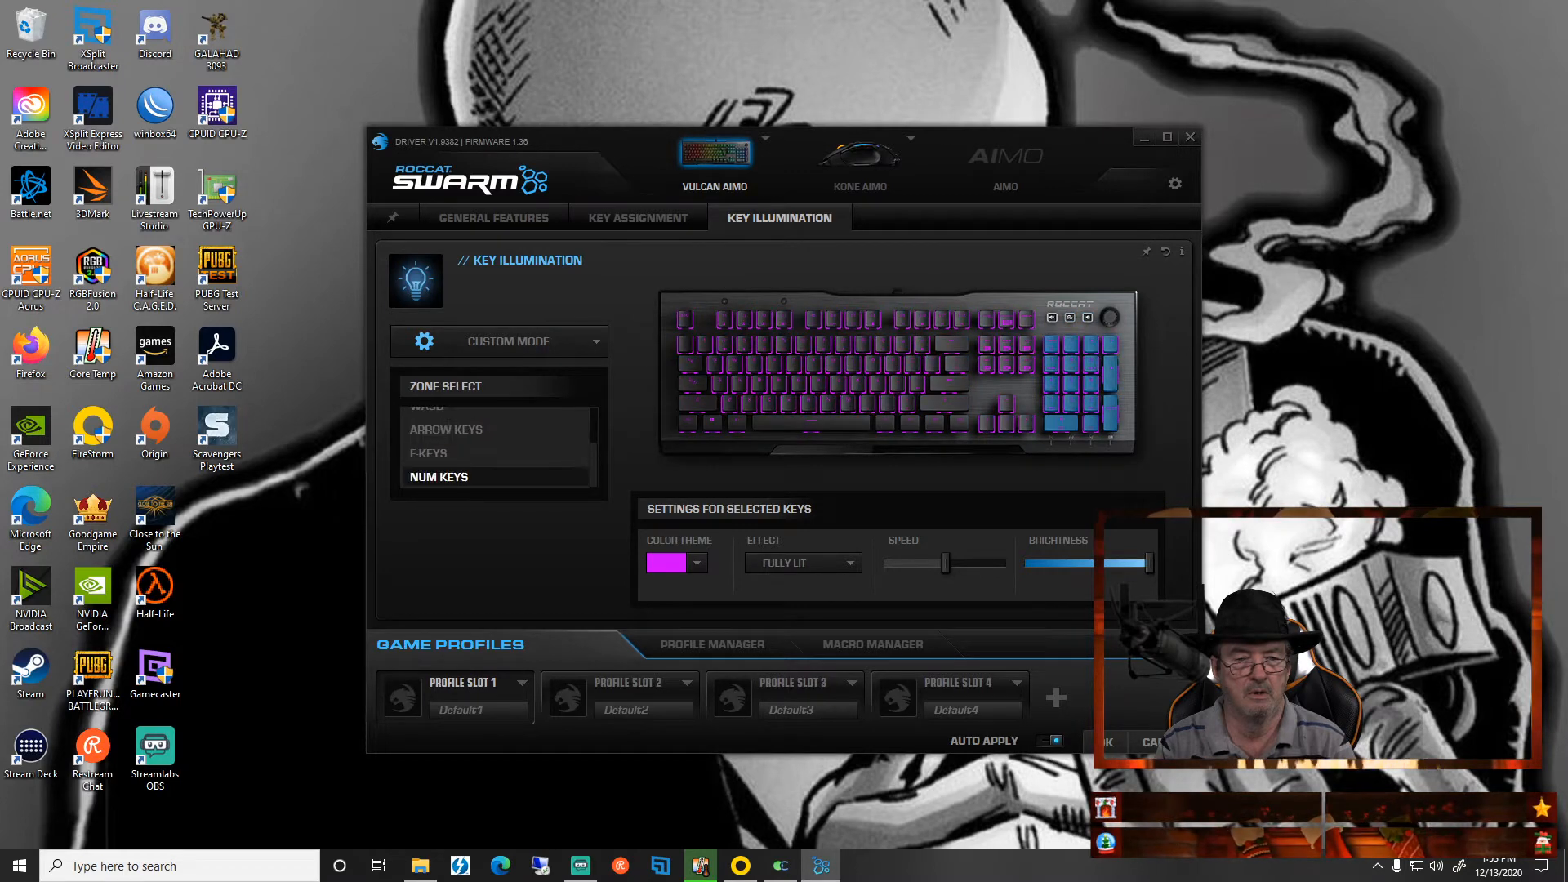
left_click(428, 454)
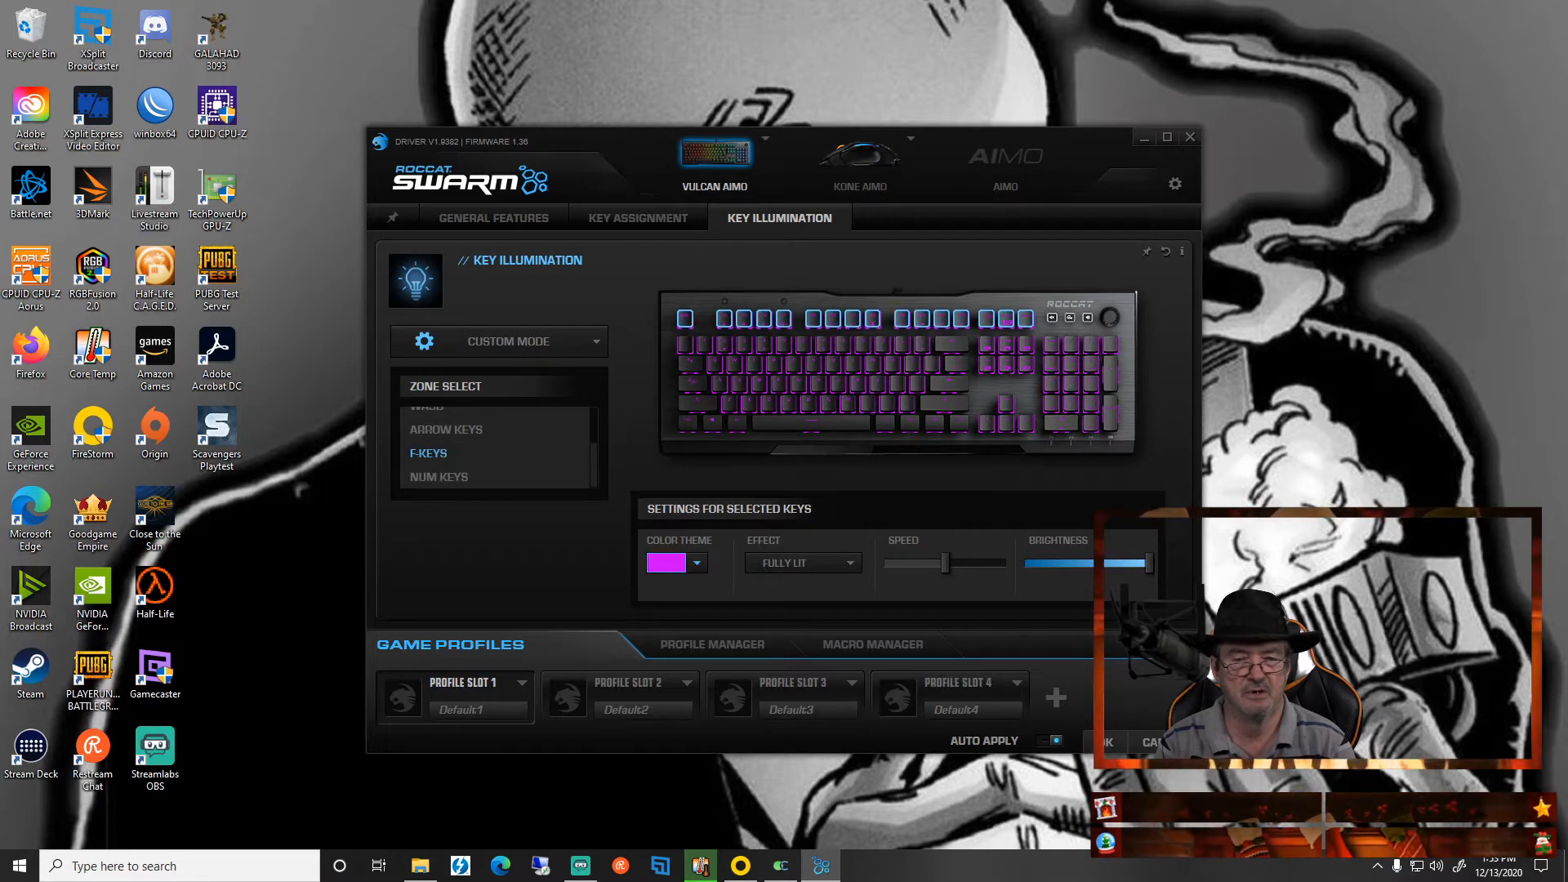
Set the F-Keys zone Color Theme to red, keeping the other keys purple.
left_click(676, 561)
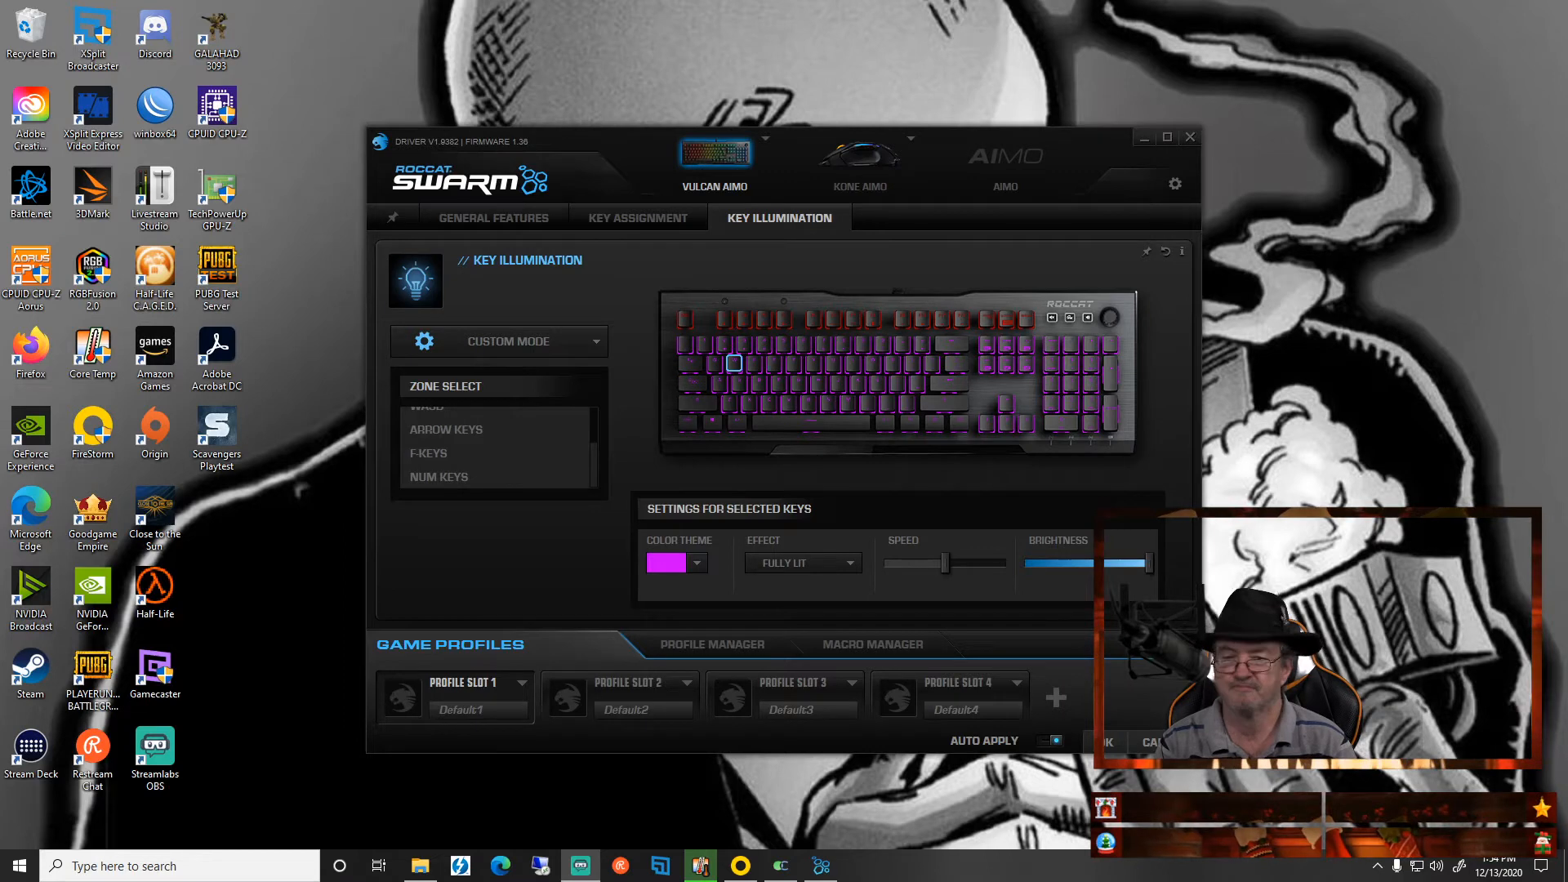
Colour the W, A, S, D keys red on the preview with Auto Apply taking effect.
left_click(666, 562)
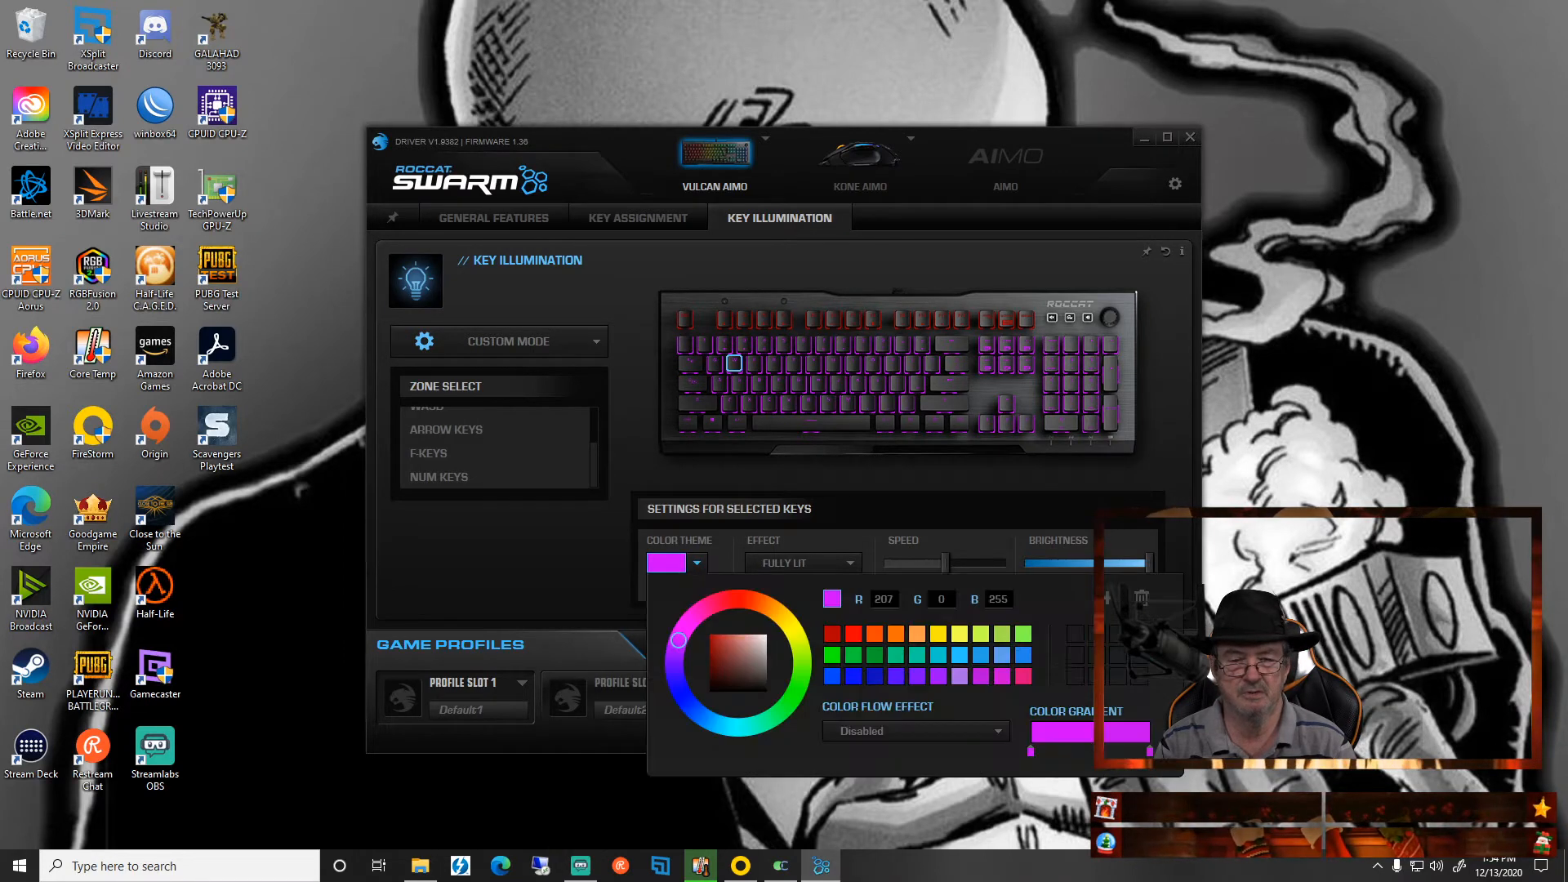
left_click(731, 595)
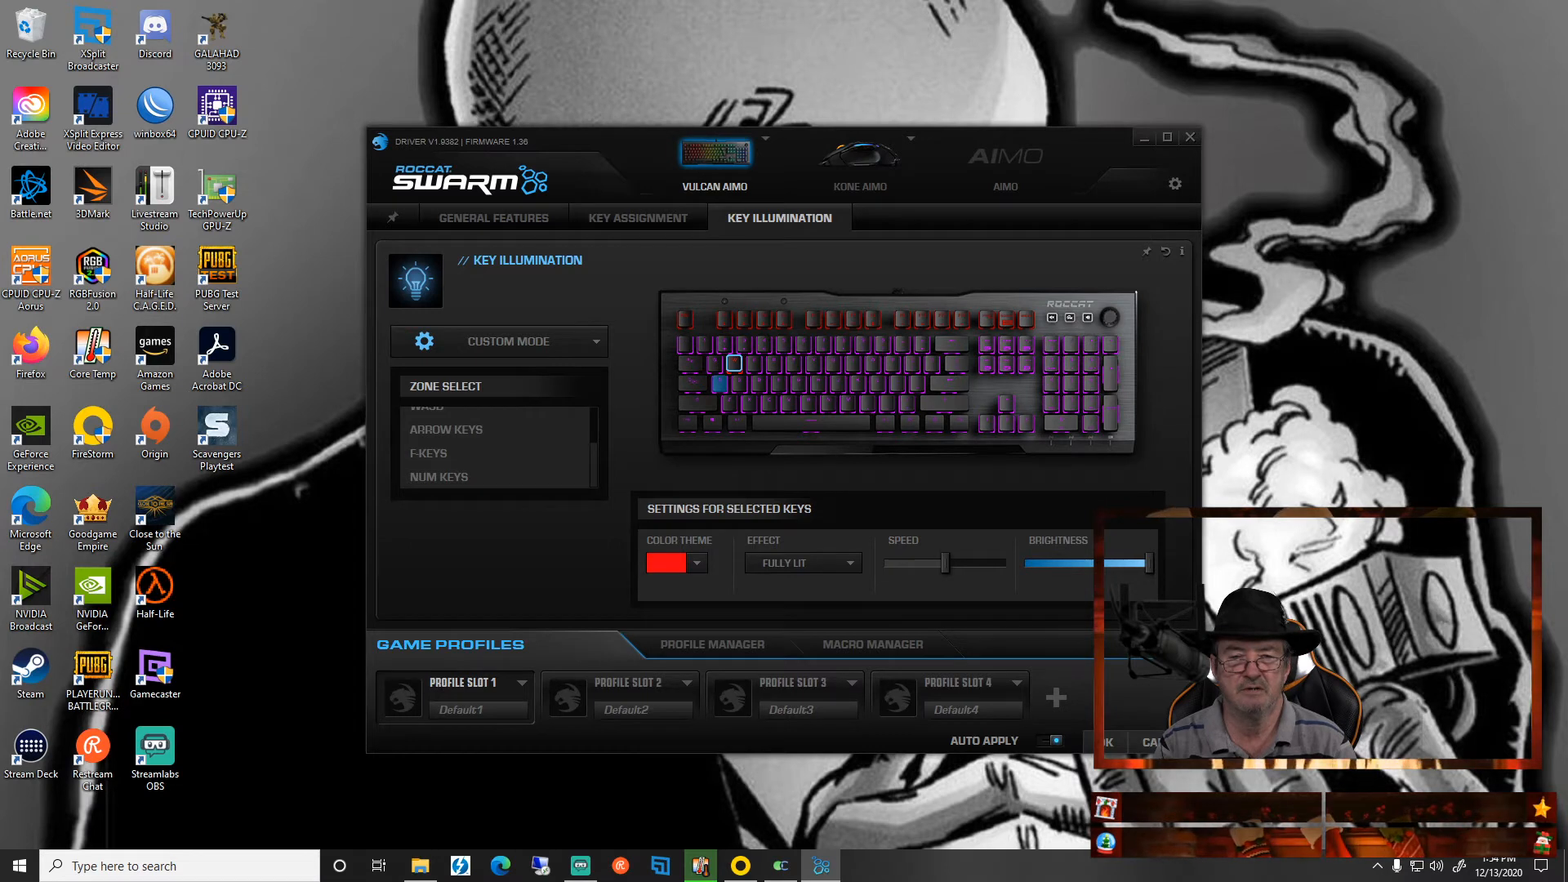
left_click(669, 562)
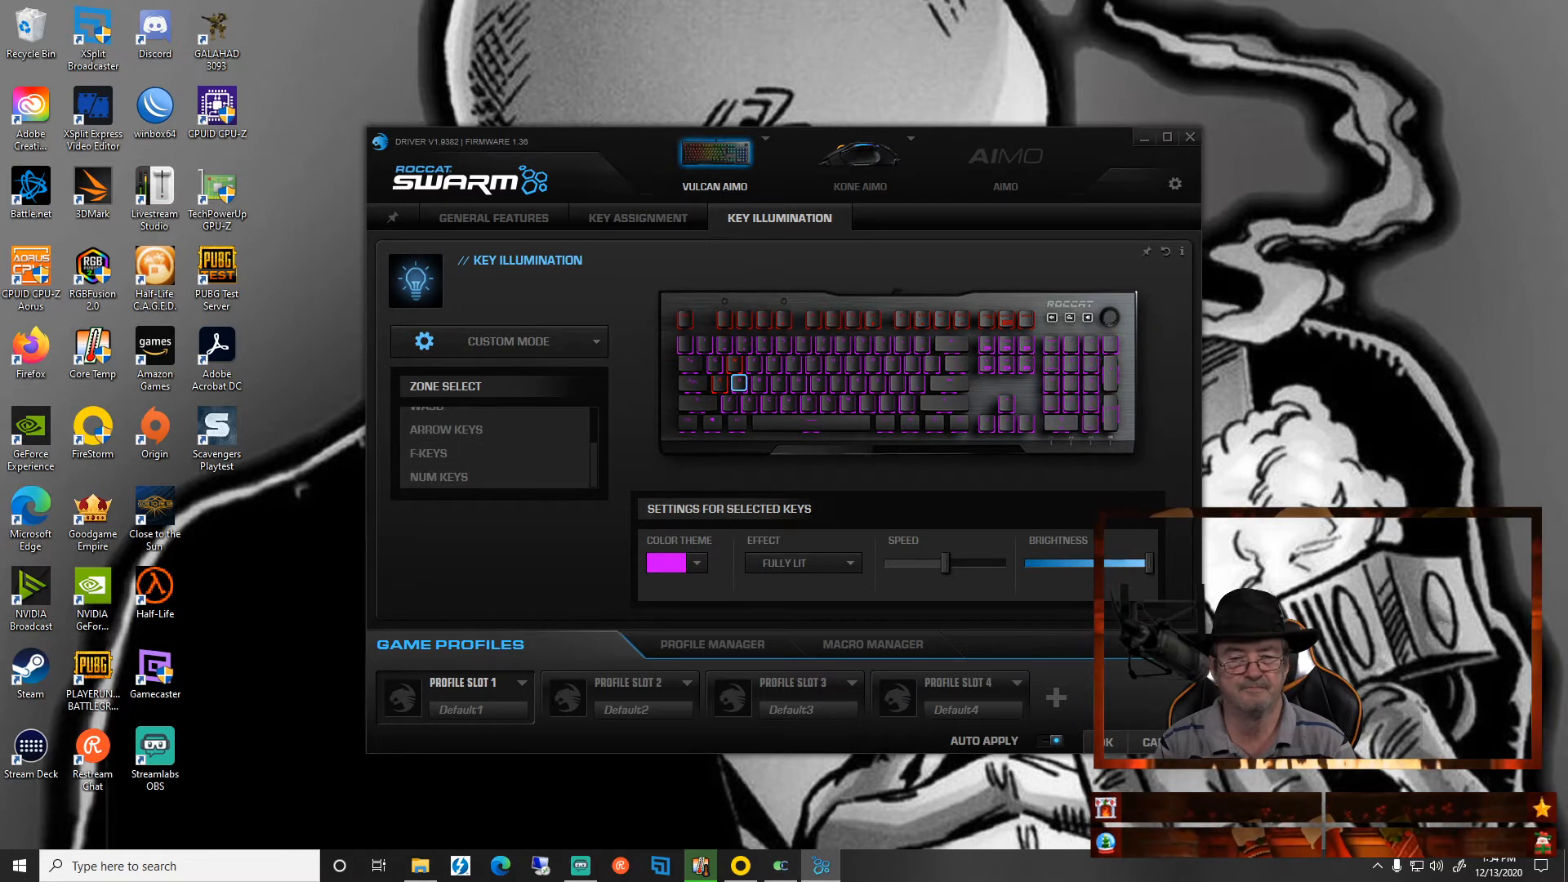
left_click(667, 562)
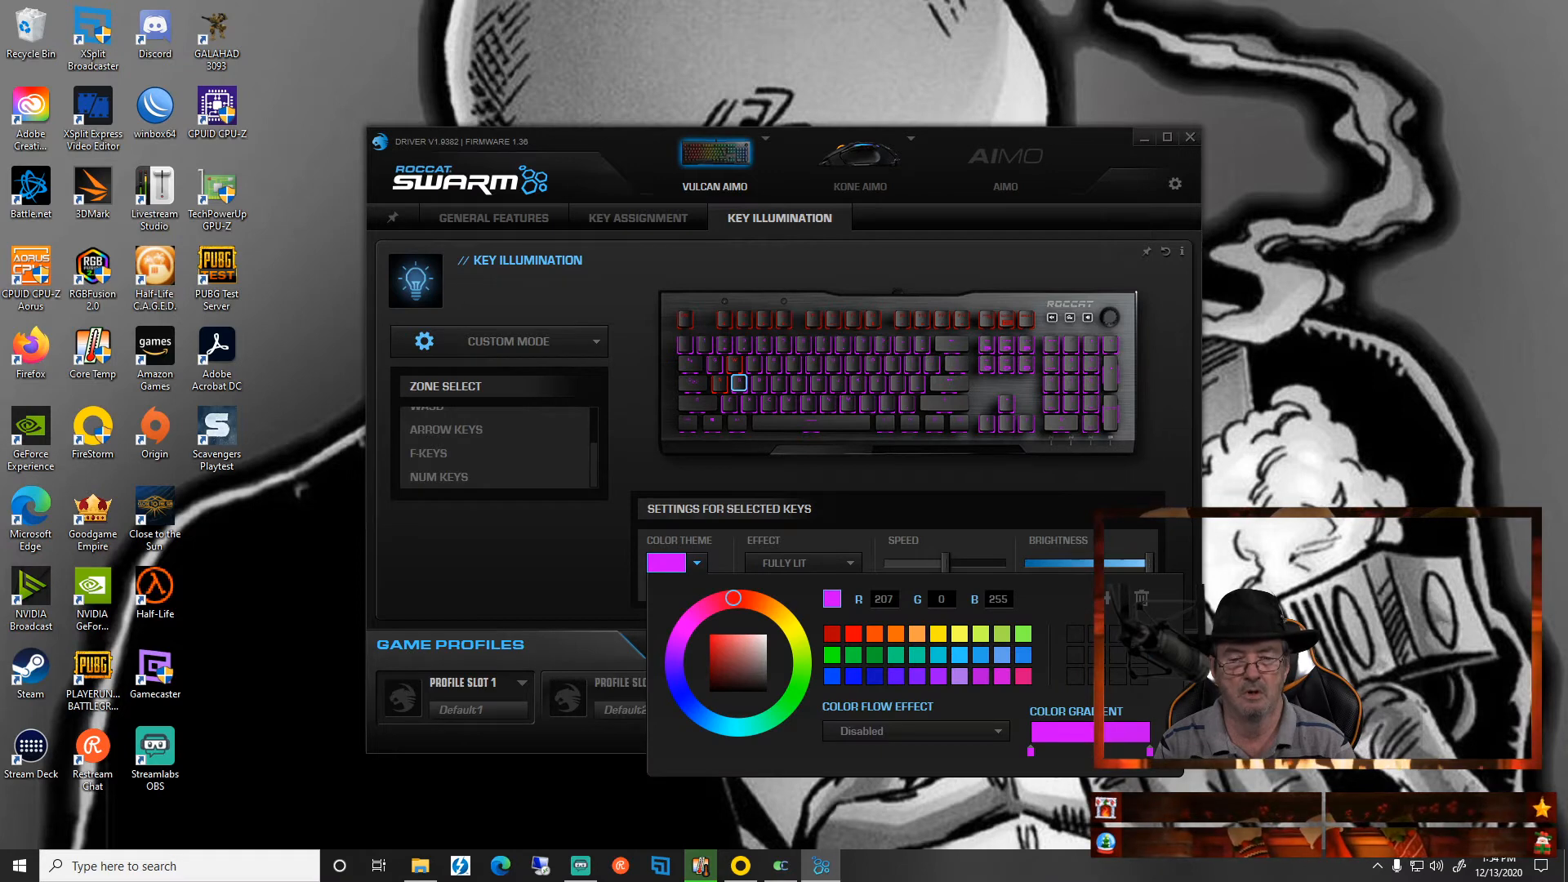
left_click(833, 634)
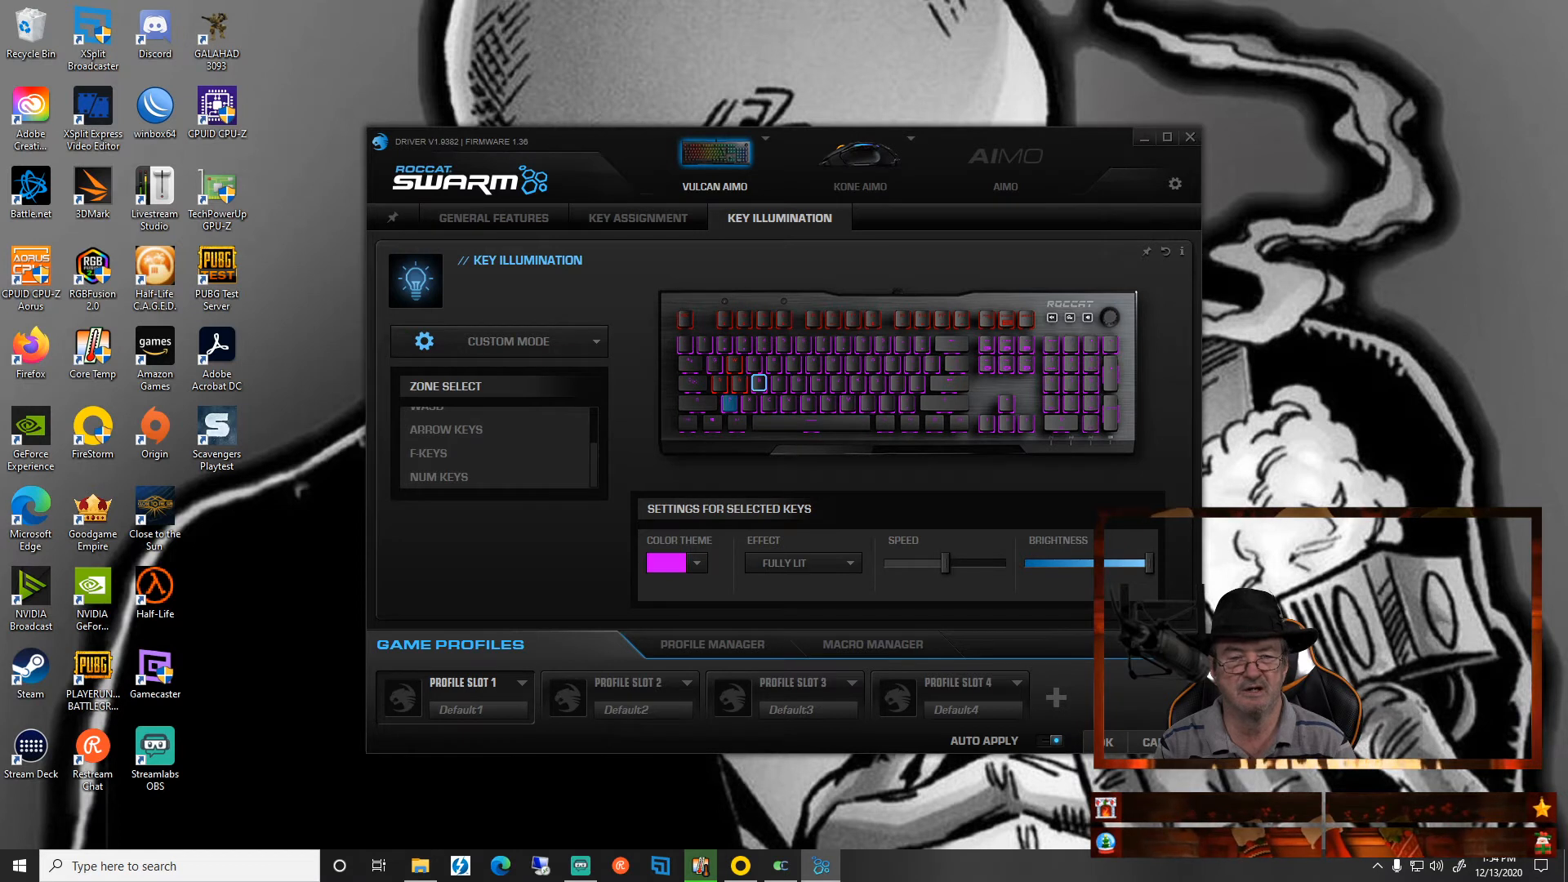
left_click(439, 477)
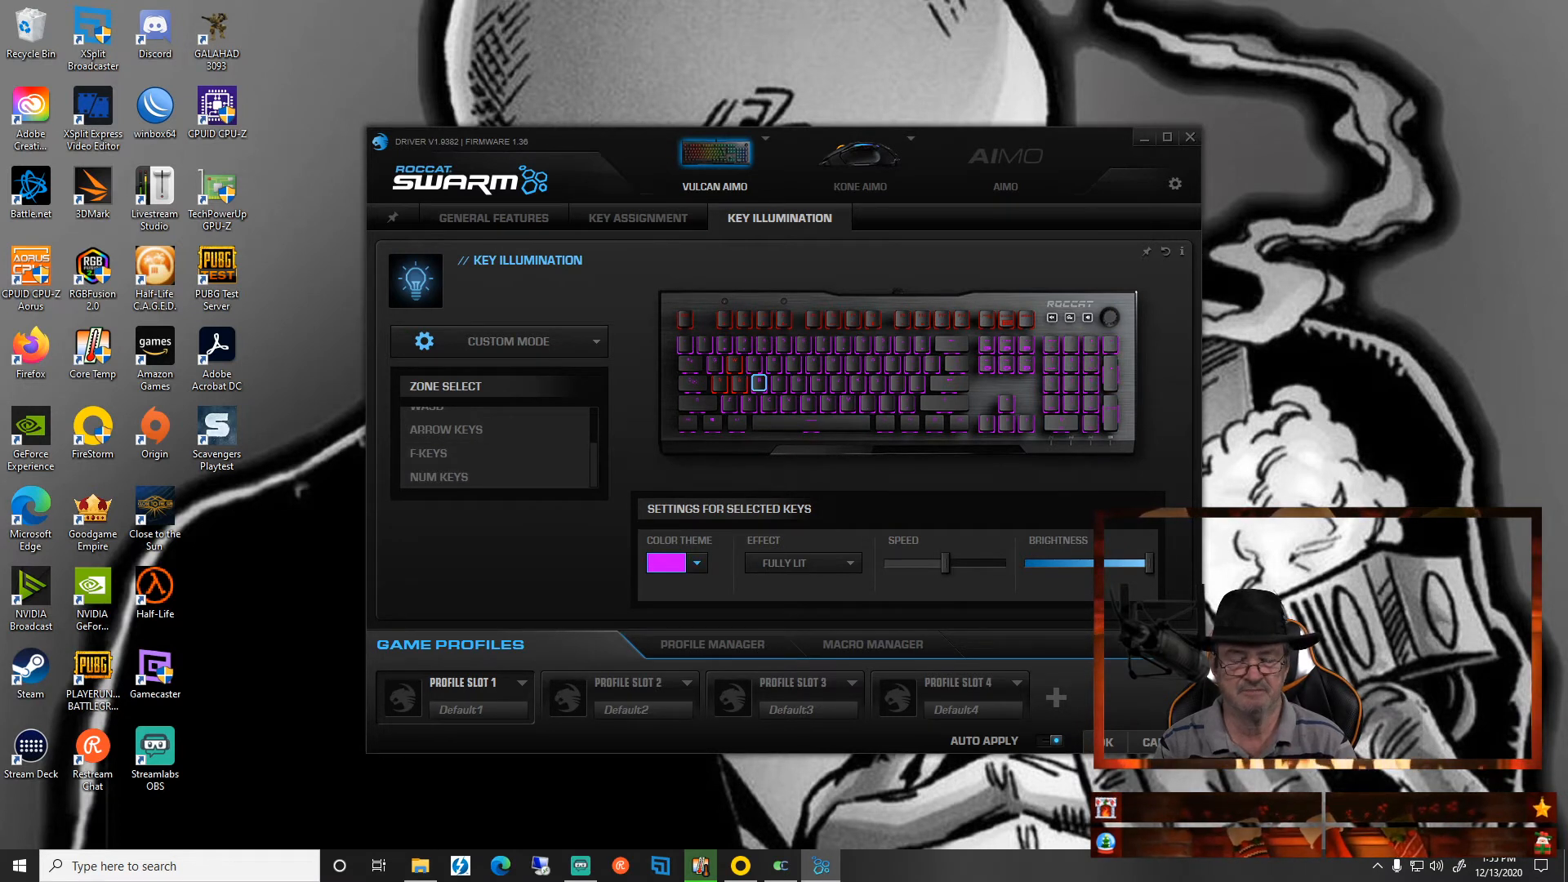
left_click(696, 562)
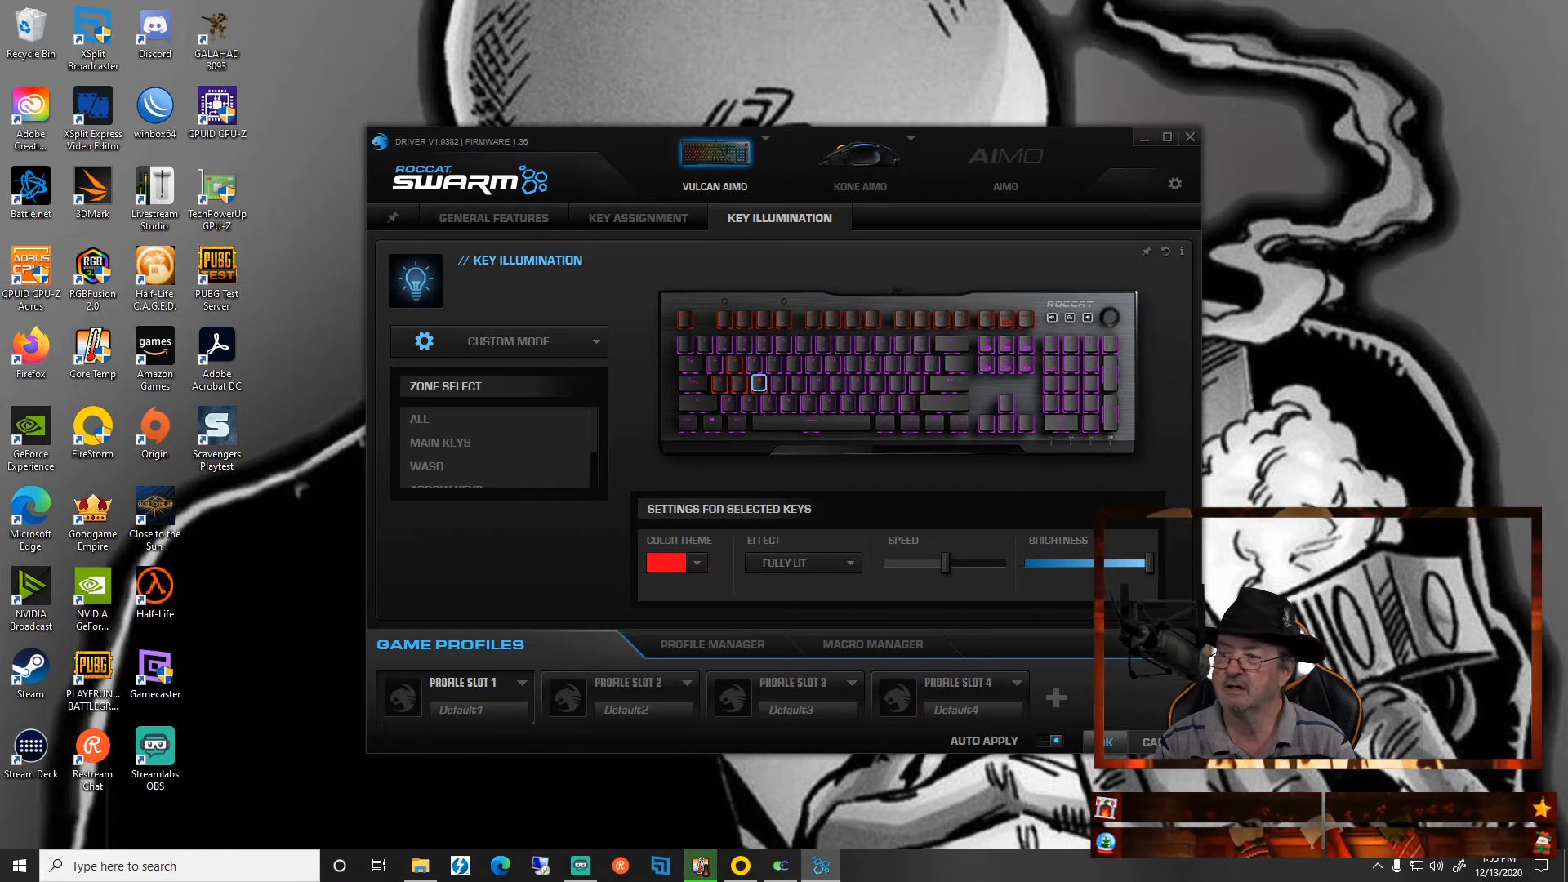
Close the ROCCAT Swarm window to the desktop.
left_click(1145, 137)
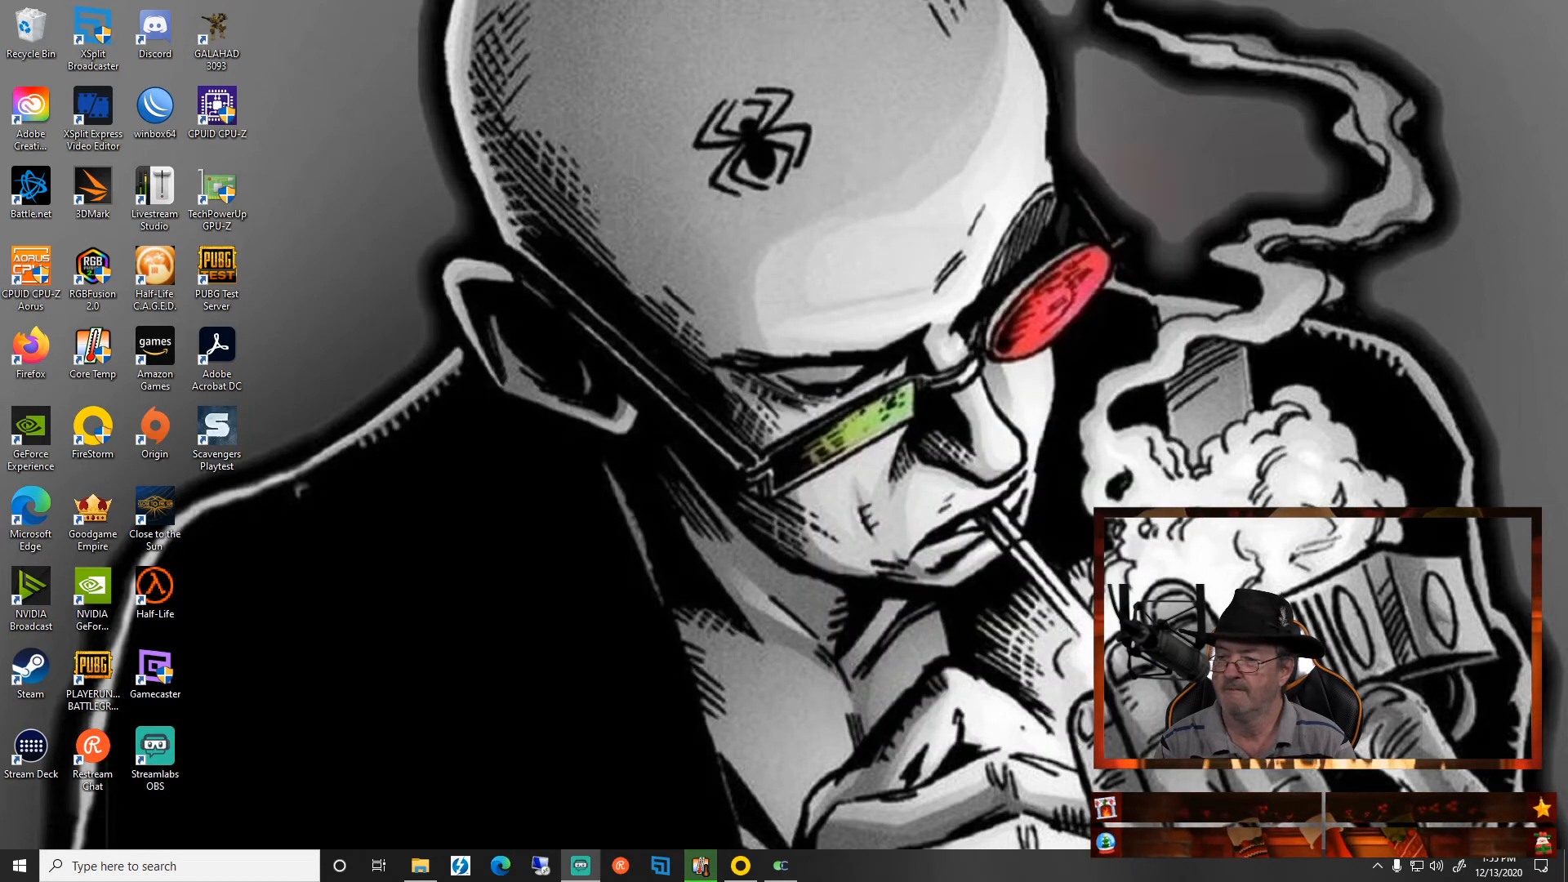